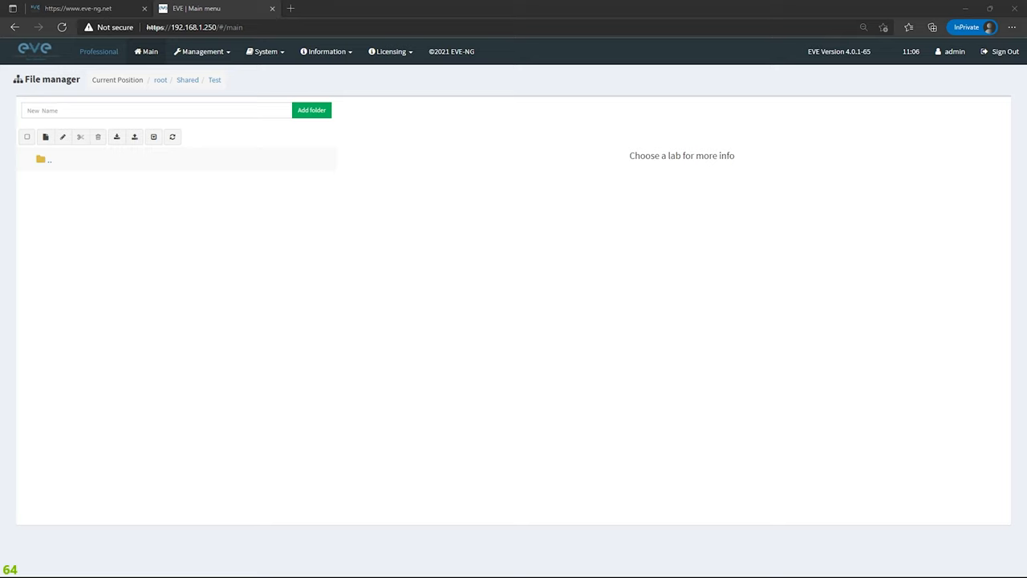
{"action": "mouse_move", "coordinate": [73, 193]}
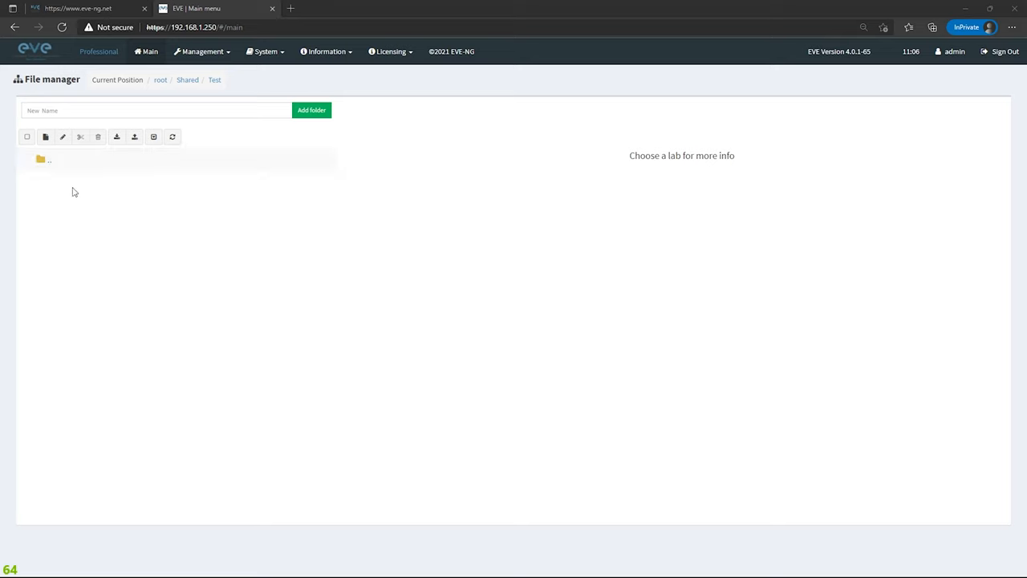
{"action": "mouse_move", "coordinate": [45, 137]}
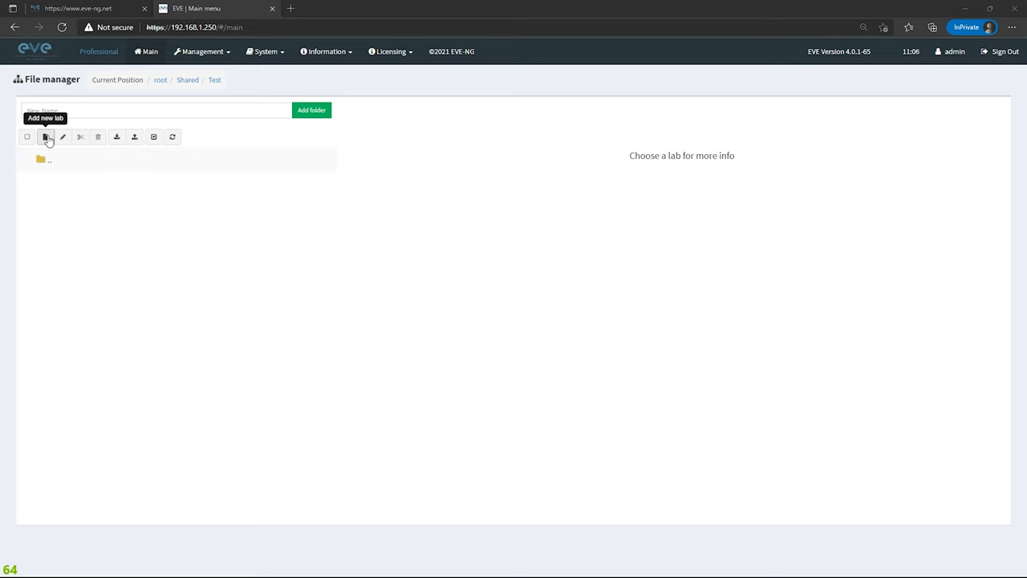
Step: Create a new lab named test with version 1 in the Shared/Test folder
{"action": "left_click", "coordinate": [45, 136]}
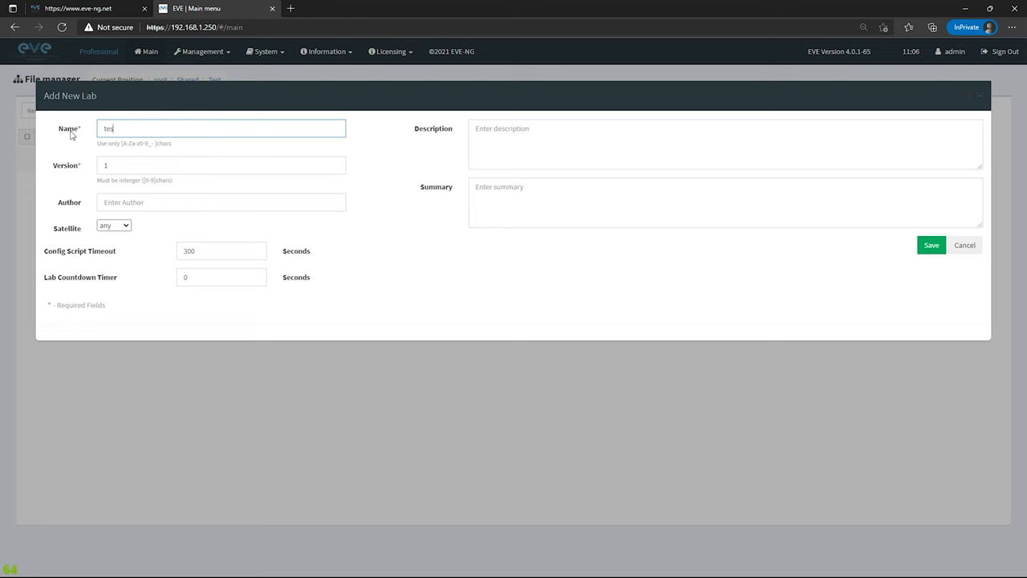
{"action": "left_click", "coordinate": [931, 244]}
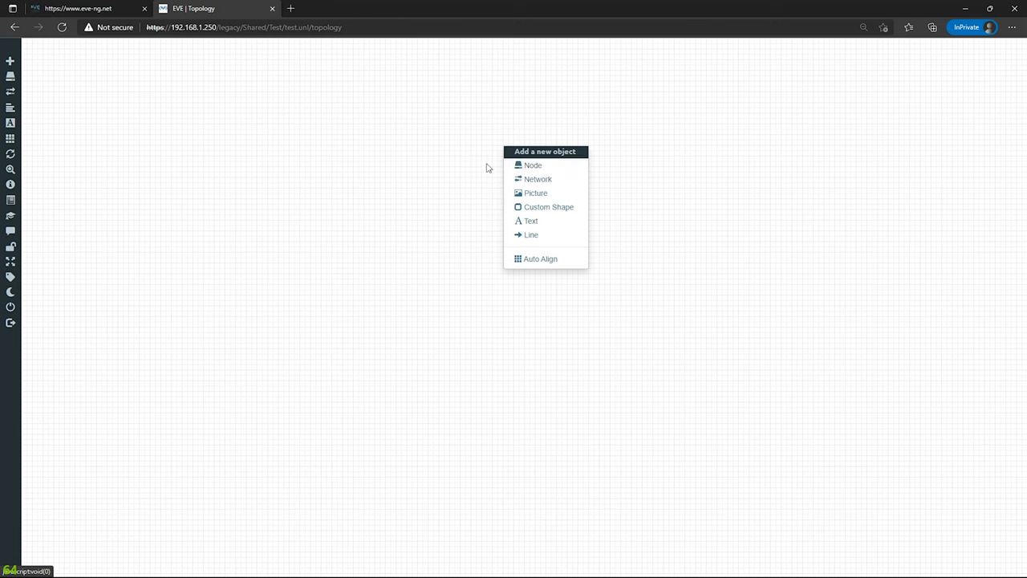
Step: Add a node to the empty topology and scroll the template list toward the Cisco entries
{"action": "left_click", "coordinate": [533, 164]}
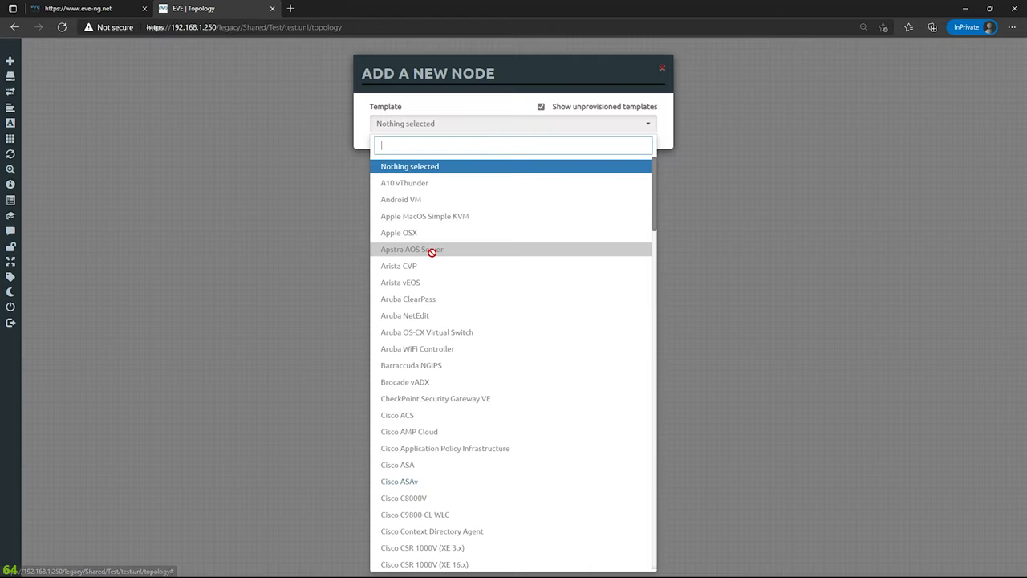
{"action": "scroll", "scroll_direction": "down", "scroll_amount": 3}
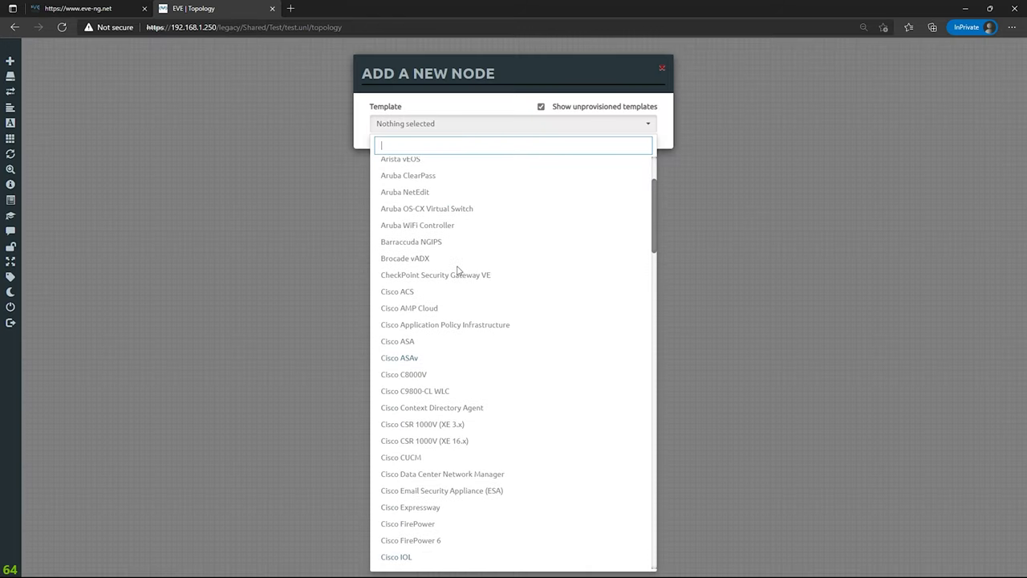
{"action": "scroll", "scroll_direction": "down", "scroll_amount": 3}
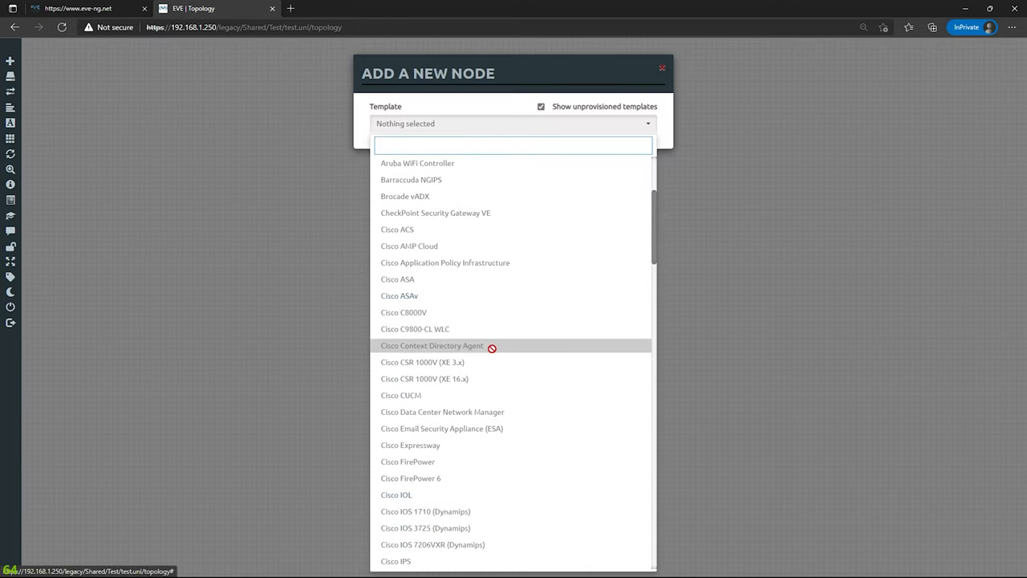
{"action": "mouse_move", "coordinate": [466, 379]}
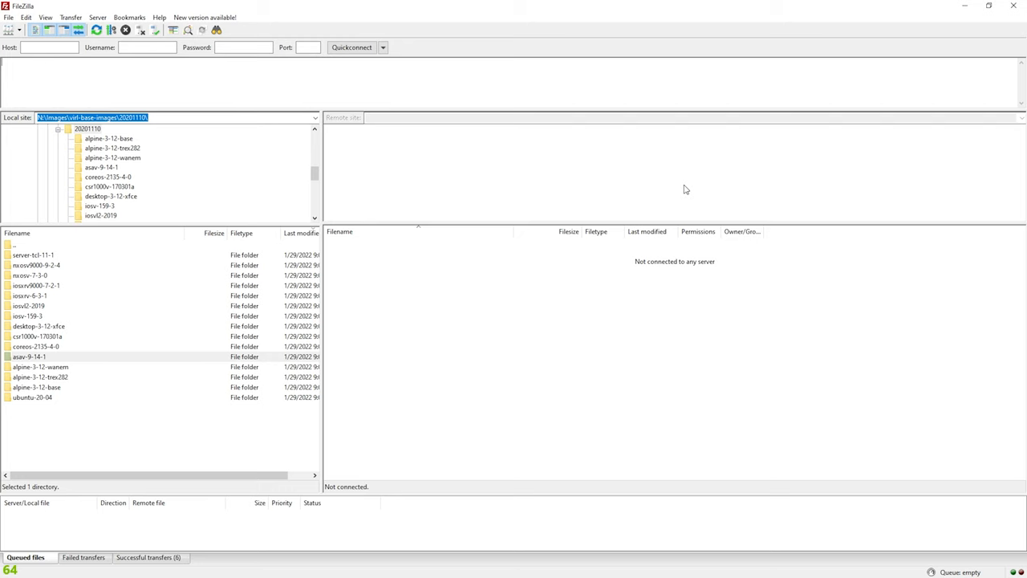
{"action": "mouse_move", "coordinate": [636, 175]}
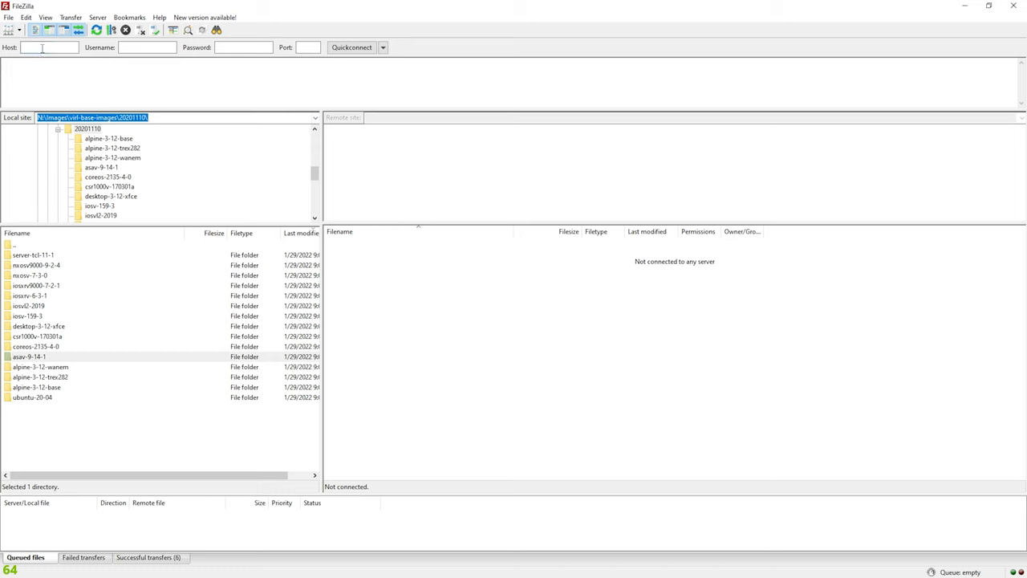
Step: Connect FileZilla over sftp://192.168.1.250 as root via Quickconnect
{"action": "type", "text": "sft"}
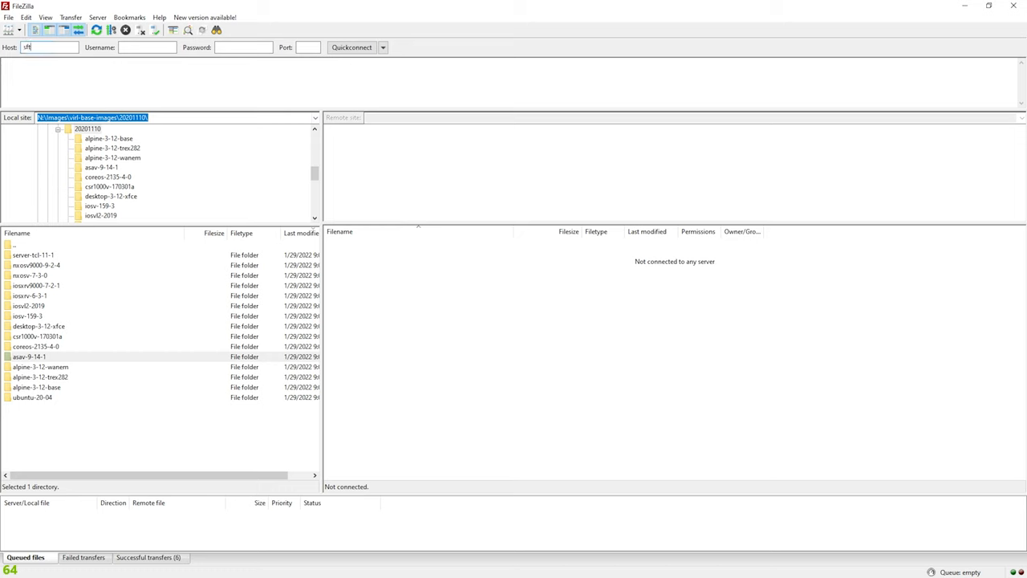
{"action": "type", "text": "ftp://192.168.1.250"}
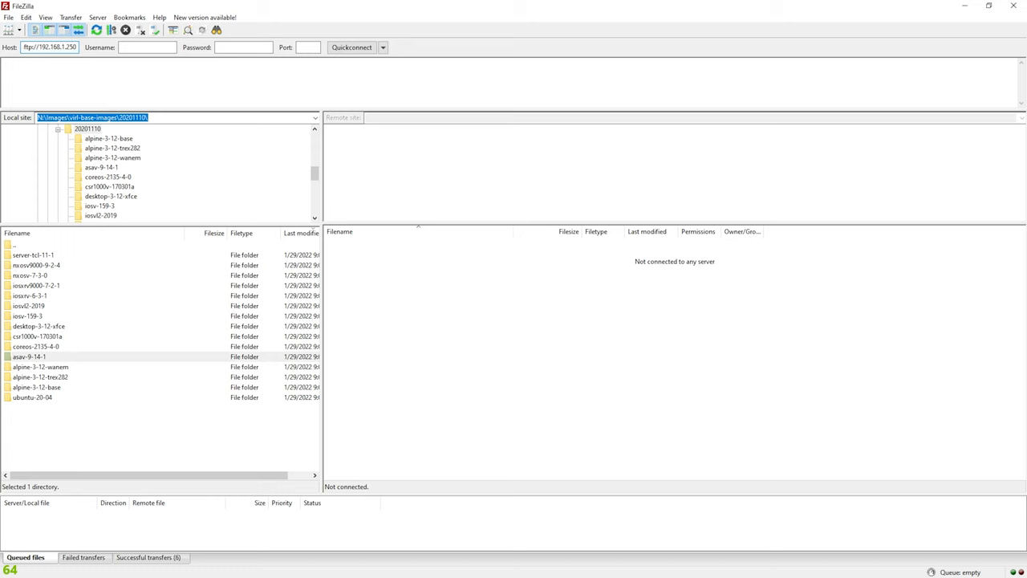
{"action": "type", "text": "root"}
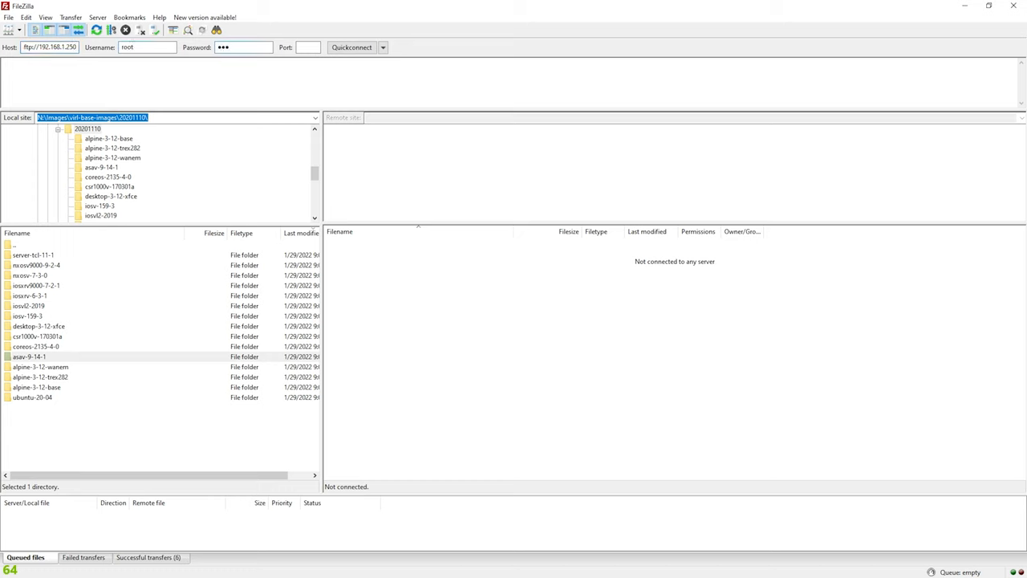
{"action": "left_click", "coordinate": [351, 46]}
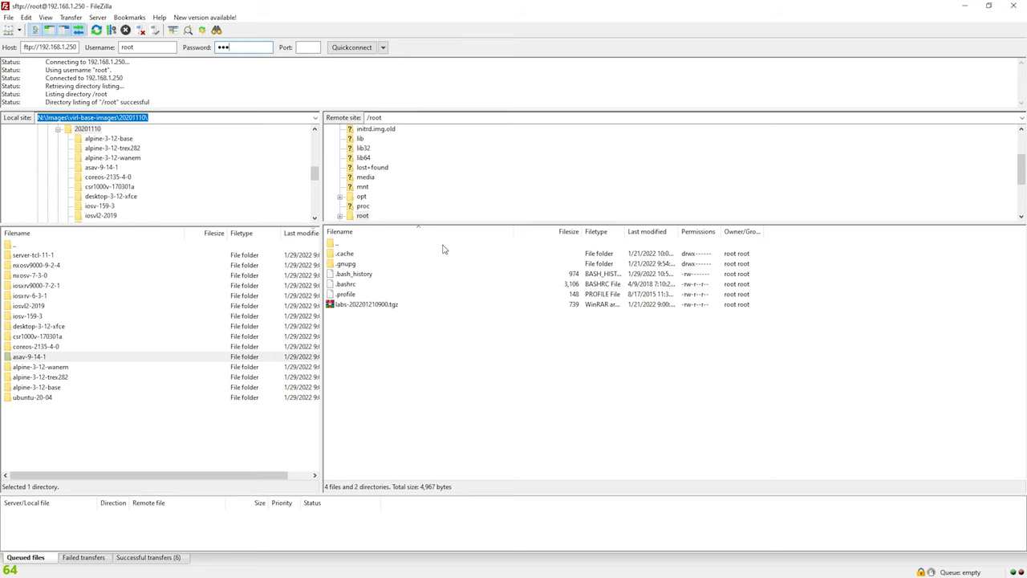
{"action": "mouse_move", "coordinate": [448, 344]}
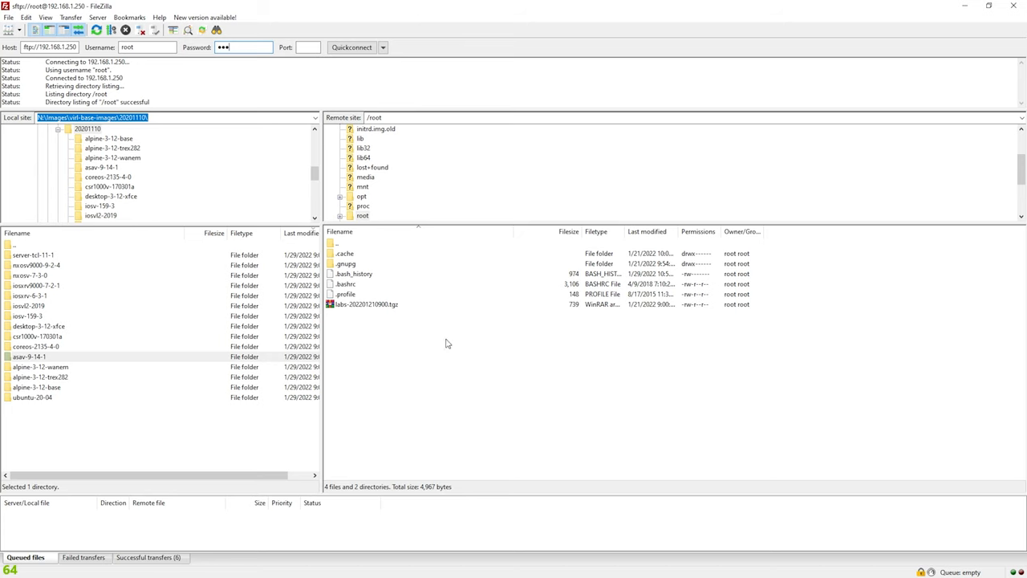
{"action": "mouse_move", "coordinate": [440, 297]}
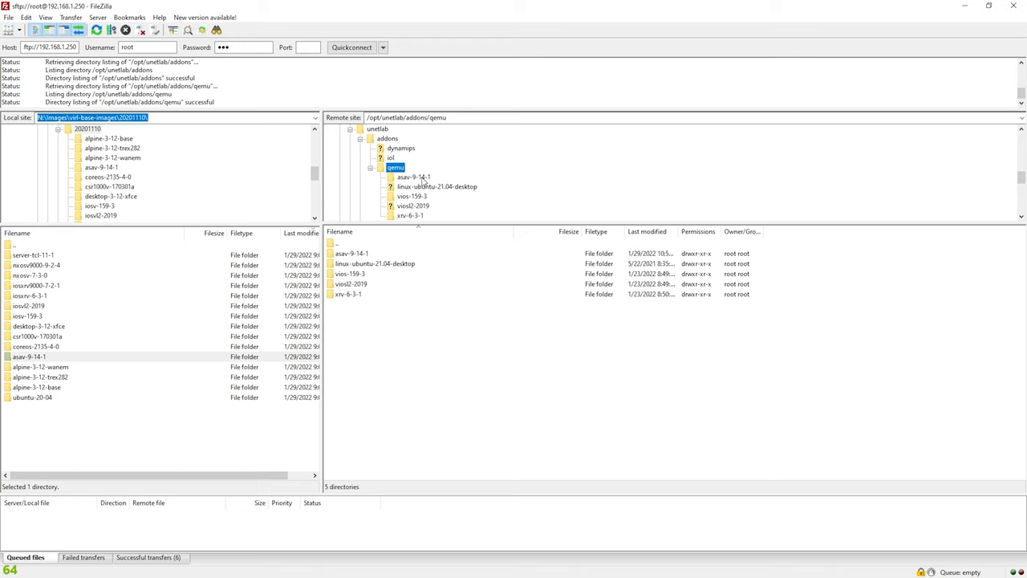
Step: Browse the remote tree down to /opt/unetlab/addons/qemu
{"action": "scroll", "scroll_direction": "down", "scroll_amount": 3}
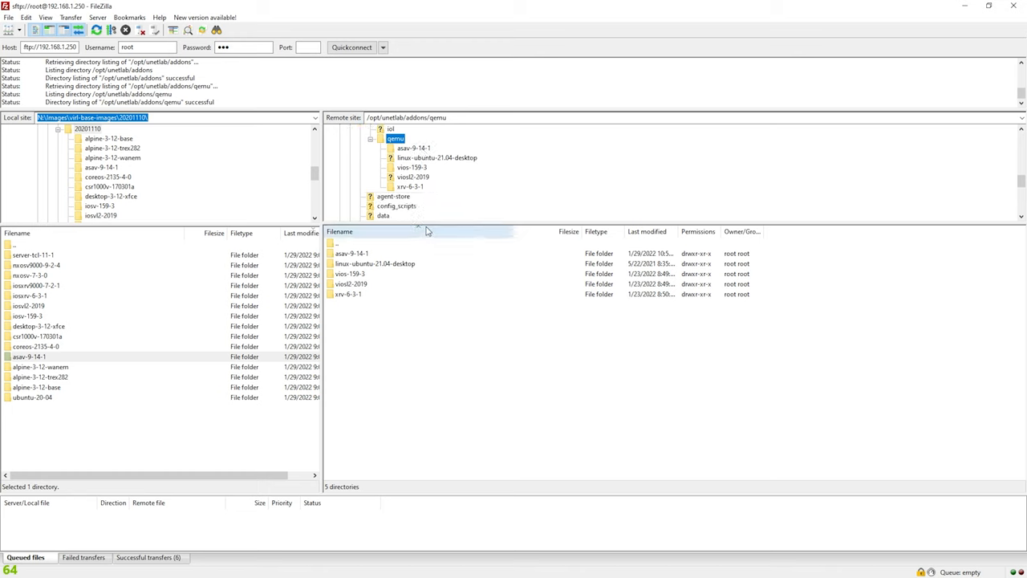
{"action": "mouse_move", "coordinate": [372, 263]}
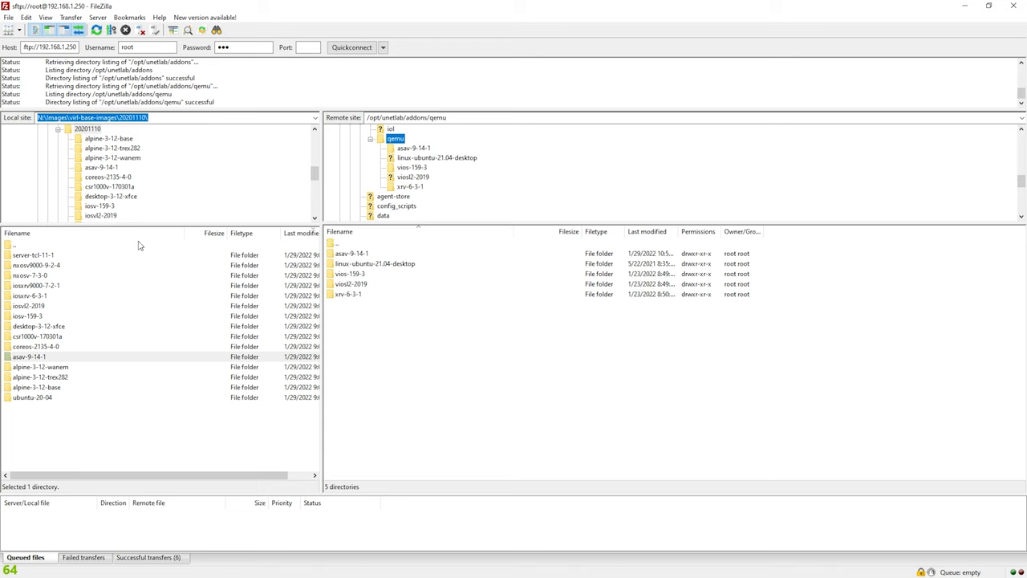
{"action": "mouse_move", "coordinate": [61, 302]}
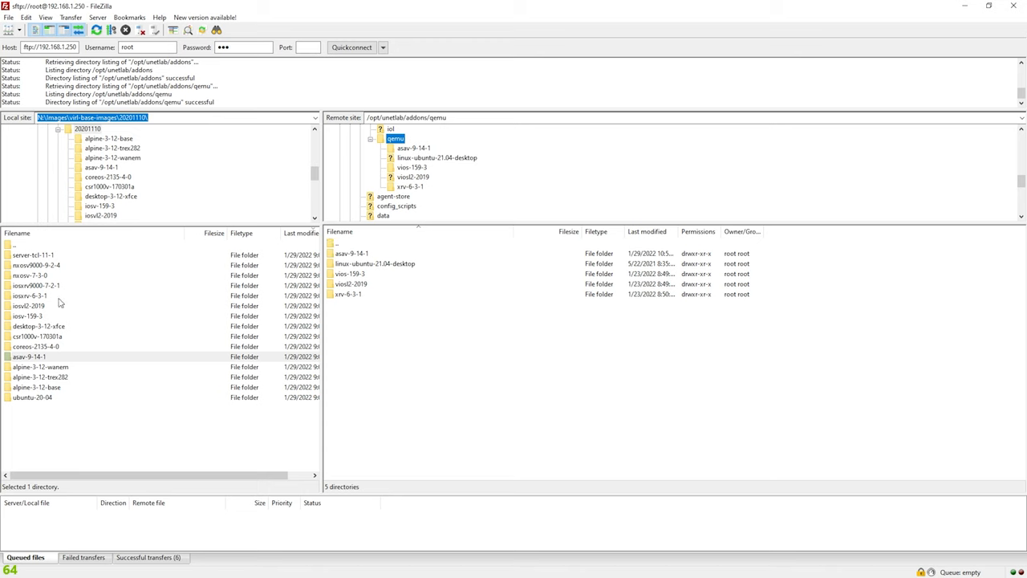
{"action": "mouse_move", "coordinate": [546, 191]}
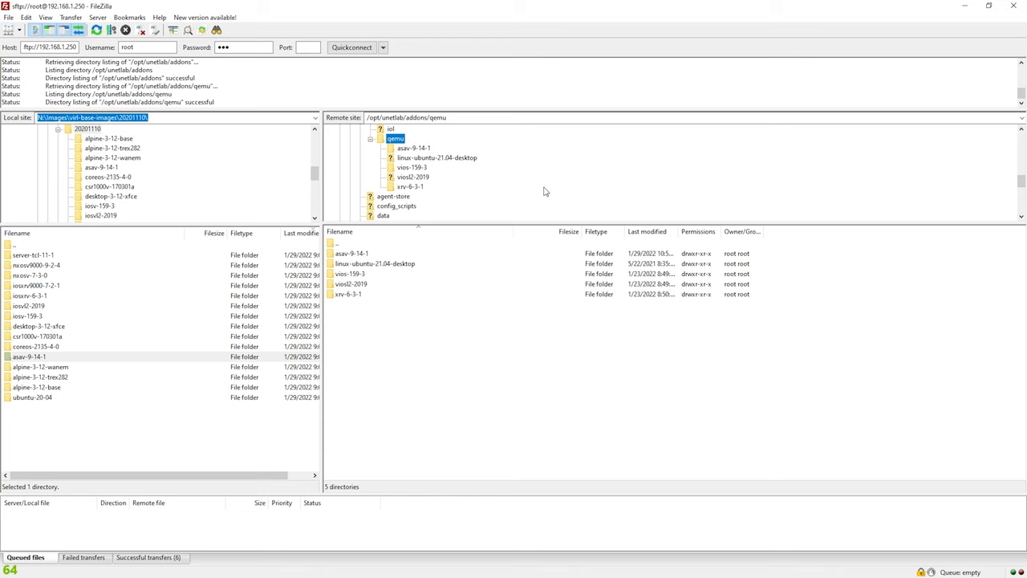
{"action": "mouse_move", "coordinate": [417, 195]}
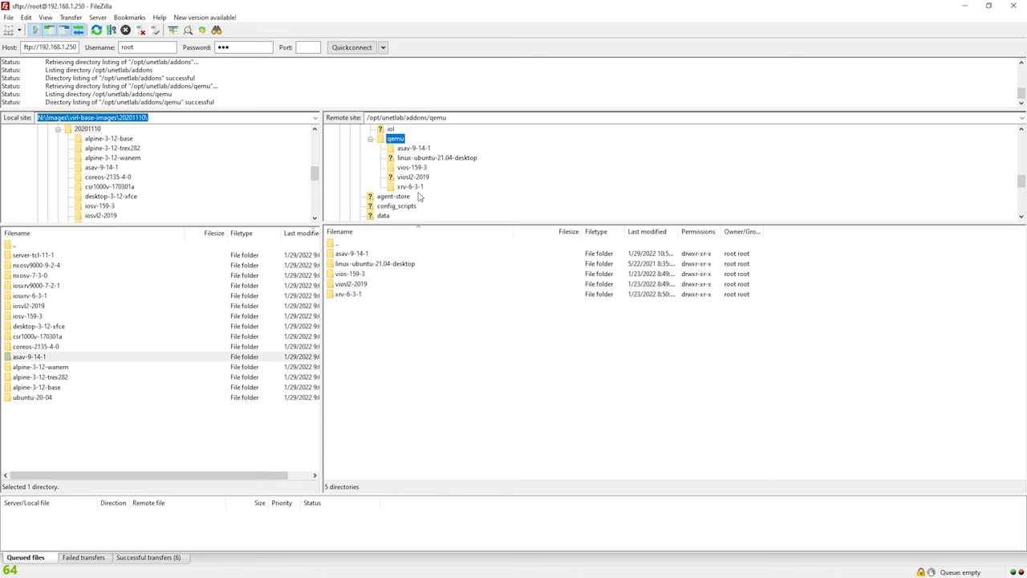
{"action": "mouse_move", "coordinate": [424, 260]}
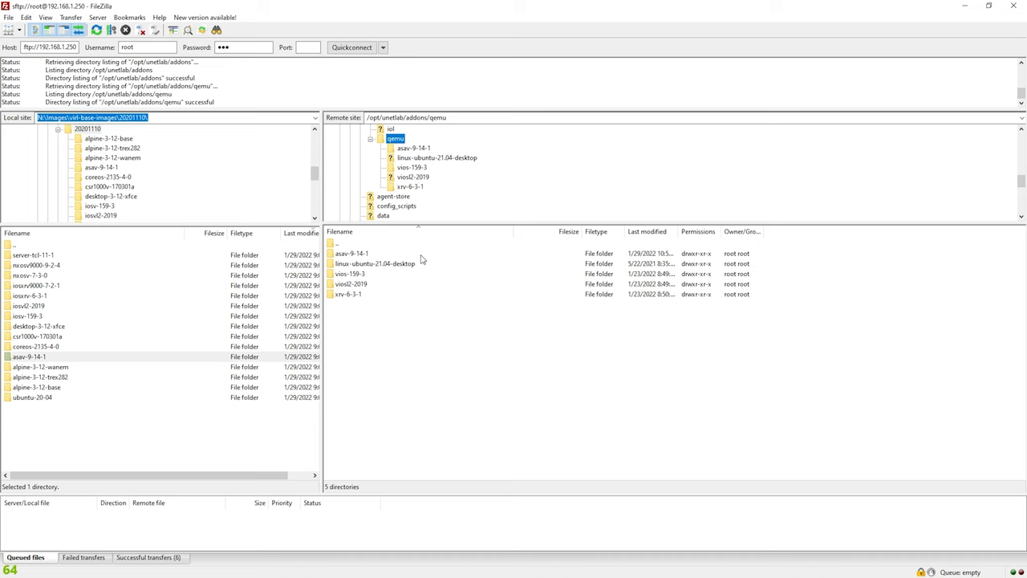
Step: Open the uploaded csr1000v-170301a folder under qemu to see its yaml and 1.4 GB qcow2 image
{"action": "left_click", "coordinate": [36, 337]}
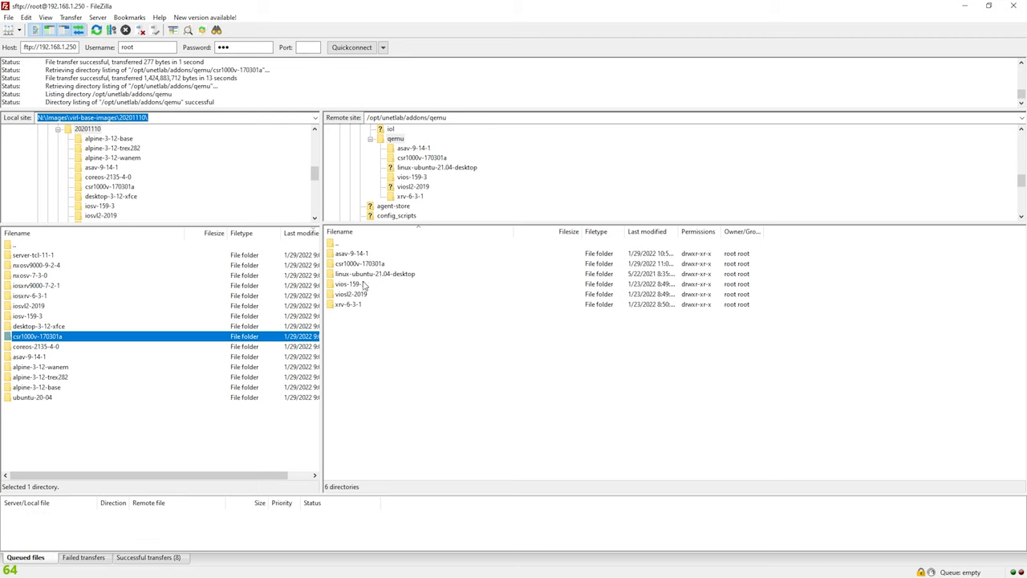
{"action": "left_click", "coordinate": [360, 263]}
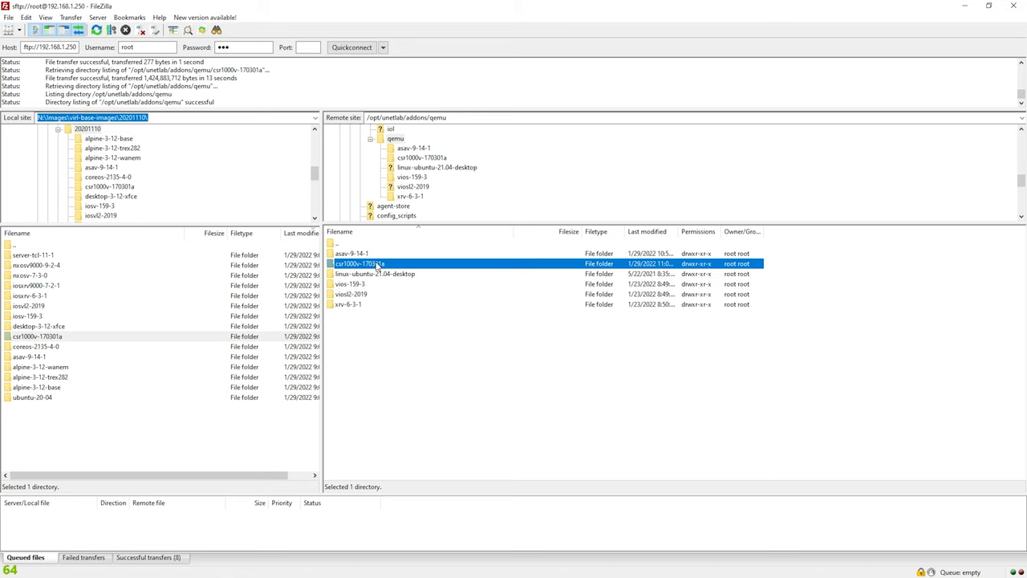
{"action": "double_click", "coordinate": [359, 263]}
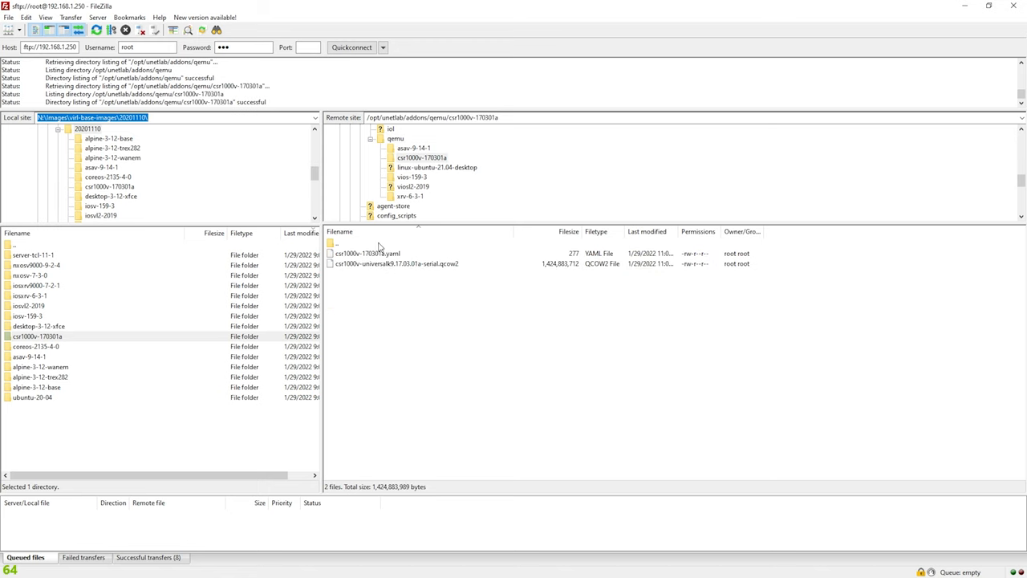
{"action": "double_click", "coordinate": [336, 244]}
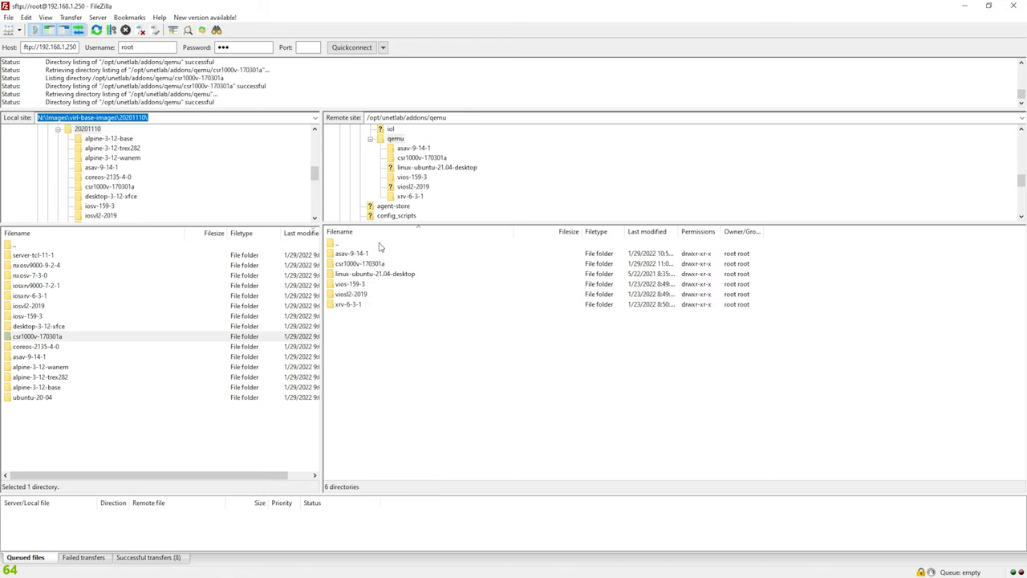
{"action": "left_click", "coordinate": [360, 263]}
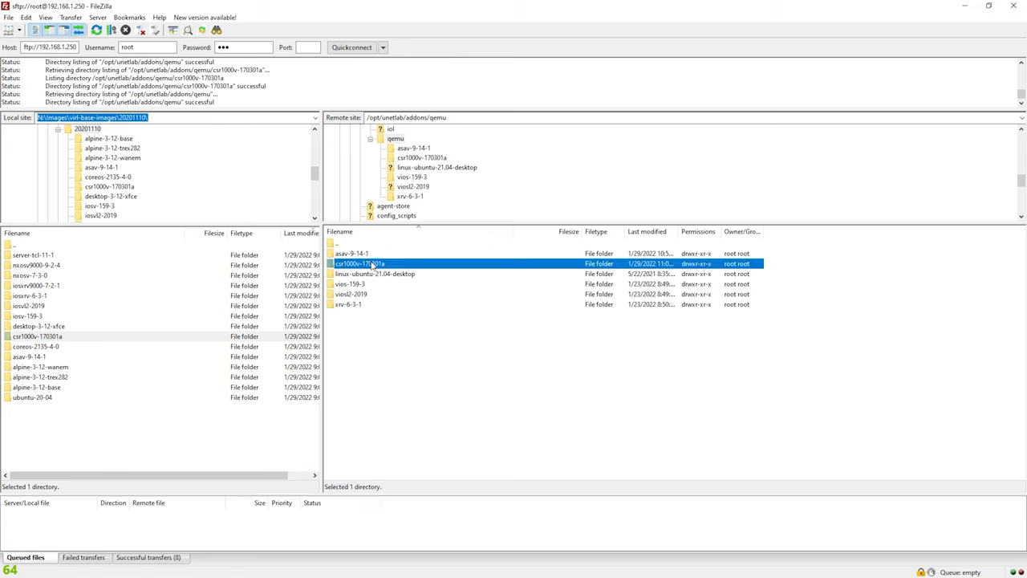
{"action": "double_click", "coordinate": [359, 263]}
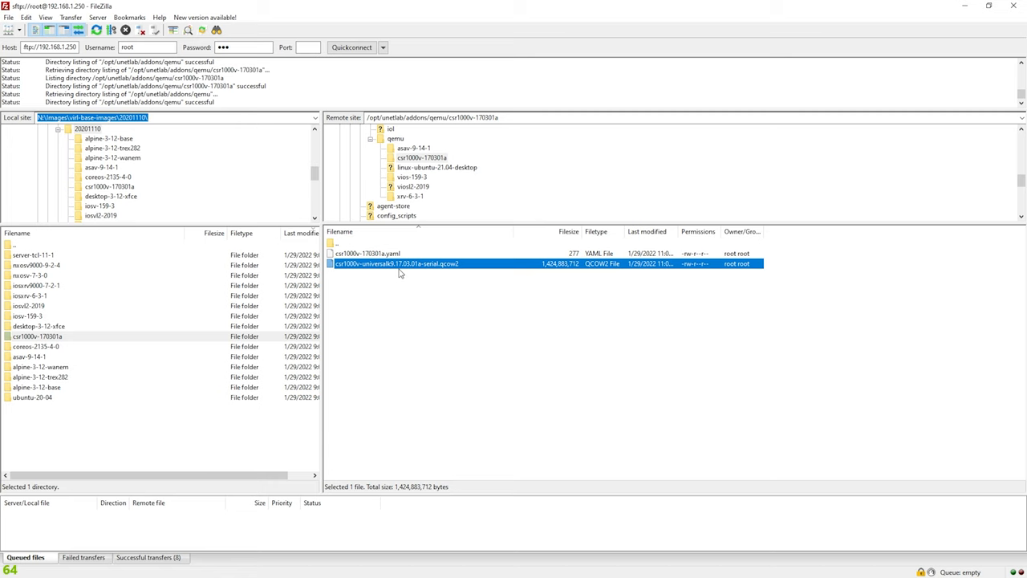
{"action": "mouse_move", "coordinate": [418, 283]}
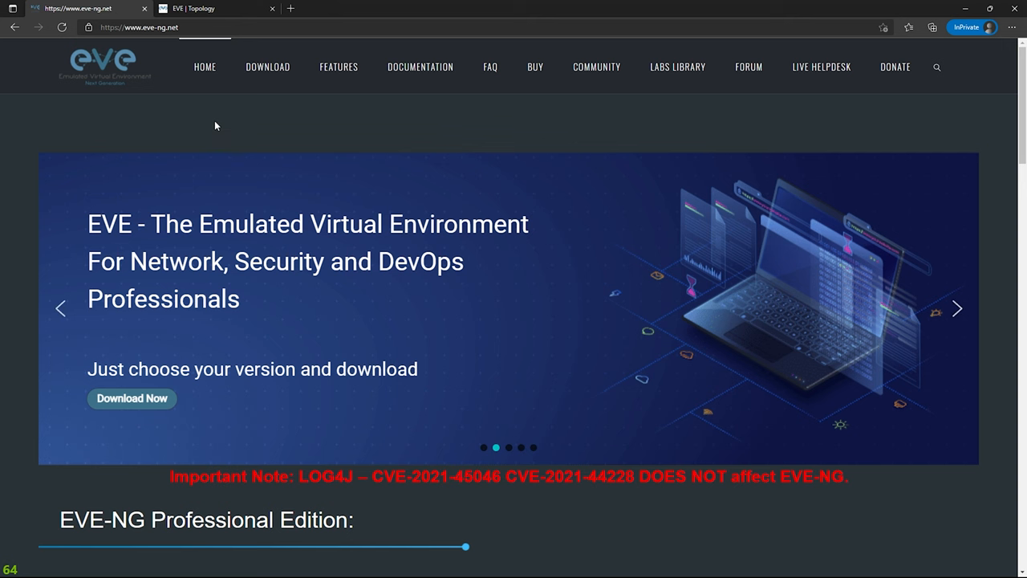
{"action": "mouse_move", "coordinate": [407, 131]}
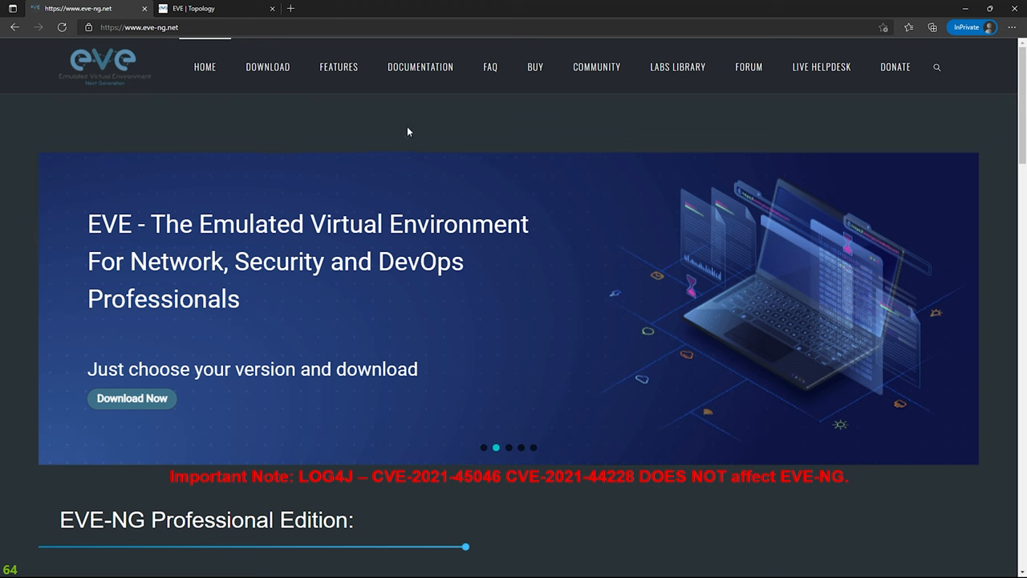
{"action": "mouse_move", "coordinate": [421, 67]}
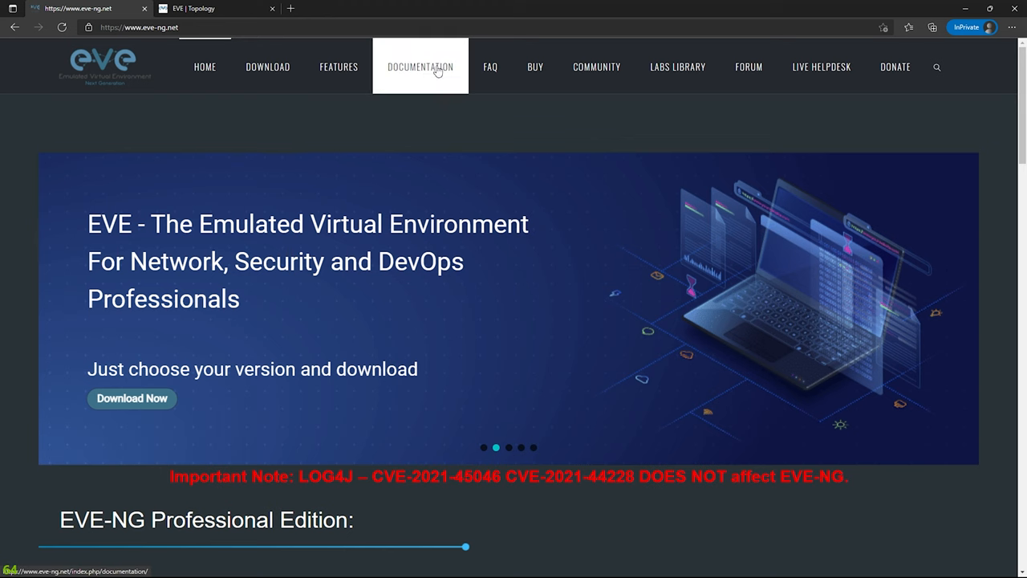
Step: Go to eve-ng.net Documentation and load the Qemu image namings page
{"action": "left_click", "coordinate": [420, 68]}
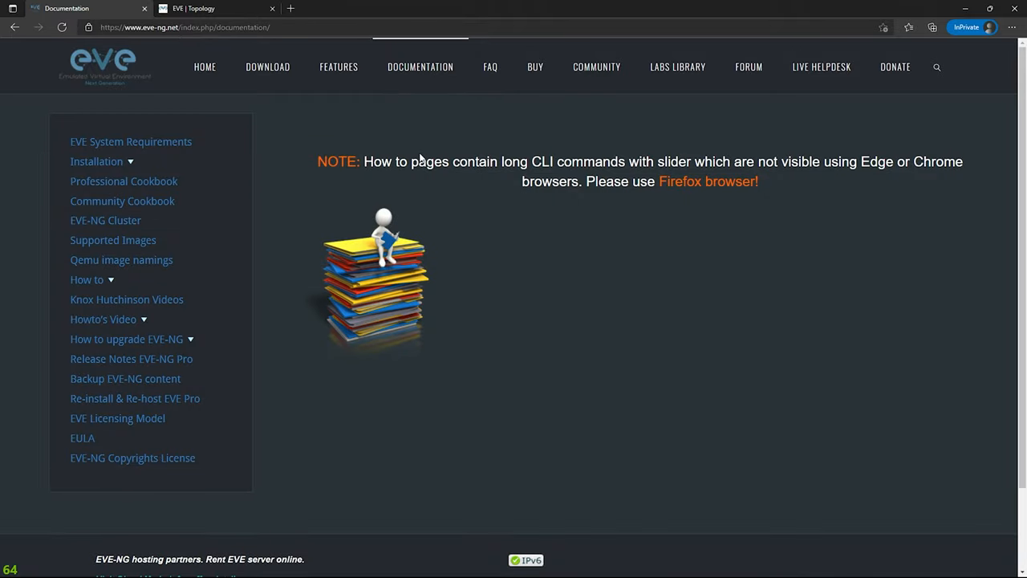
{"action": "mouse_move", "coordinate": [158, 260]}
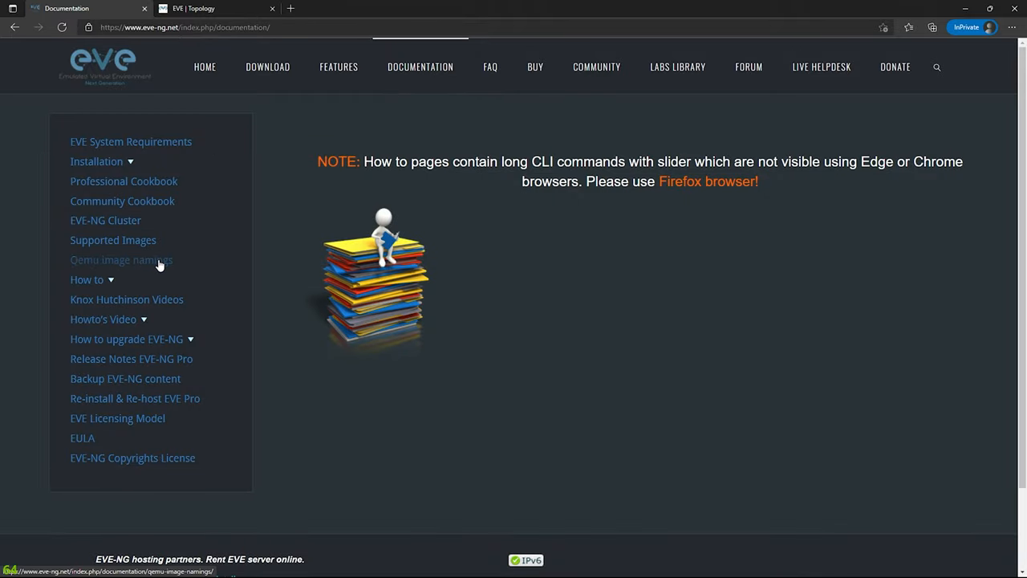
{"action": "left_click", "coordinate": [122, 260]}
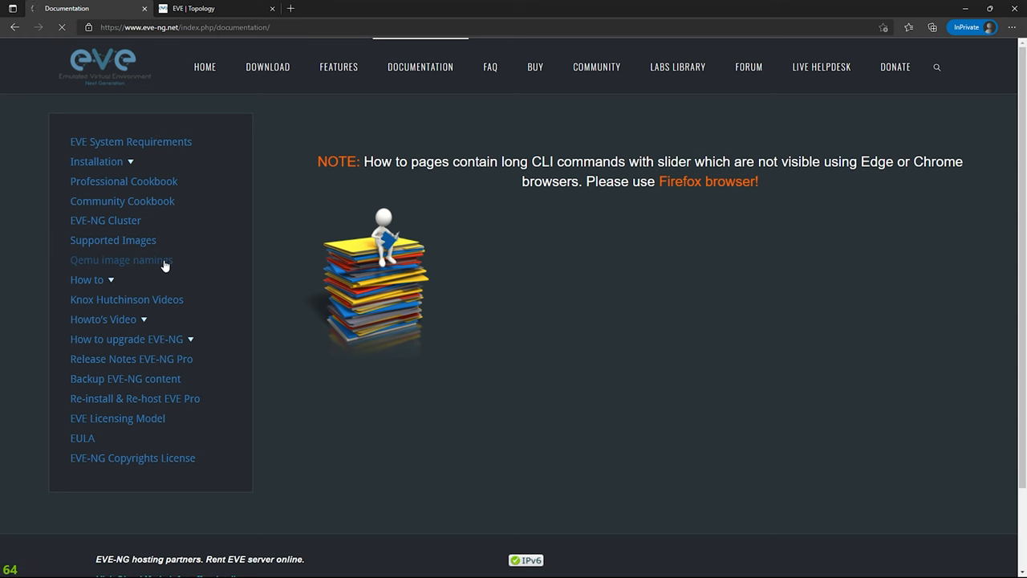
{"action": "left_click", "coordinate": [122, 260]}
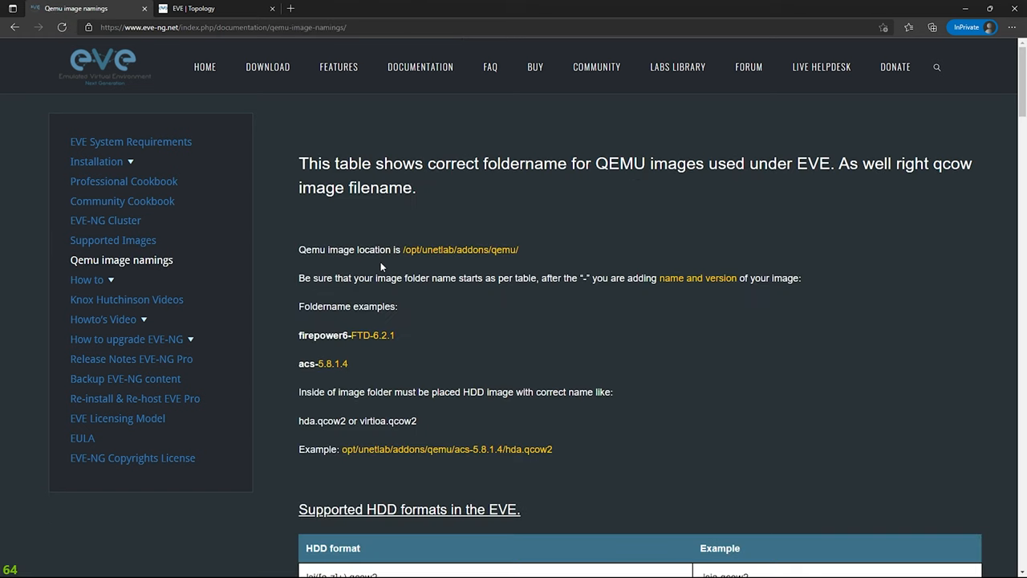
{"action": "triple_click", "coordinate": [408, 251]}
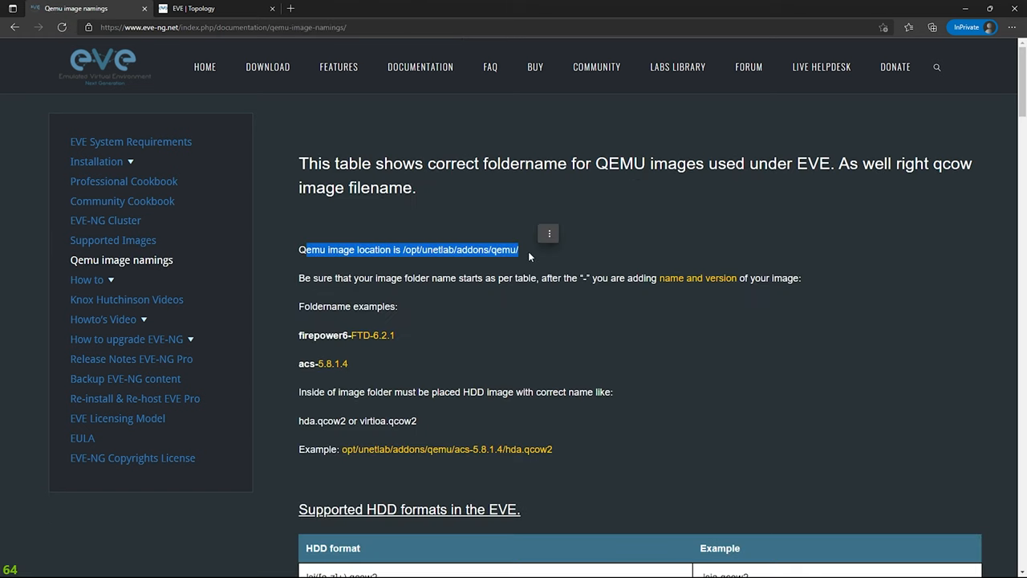
Step: Scroll the folder-name table down to the csr1000v entries
{"action": "scroll", "scroll_direction": "down", "scroll_amount": 3}
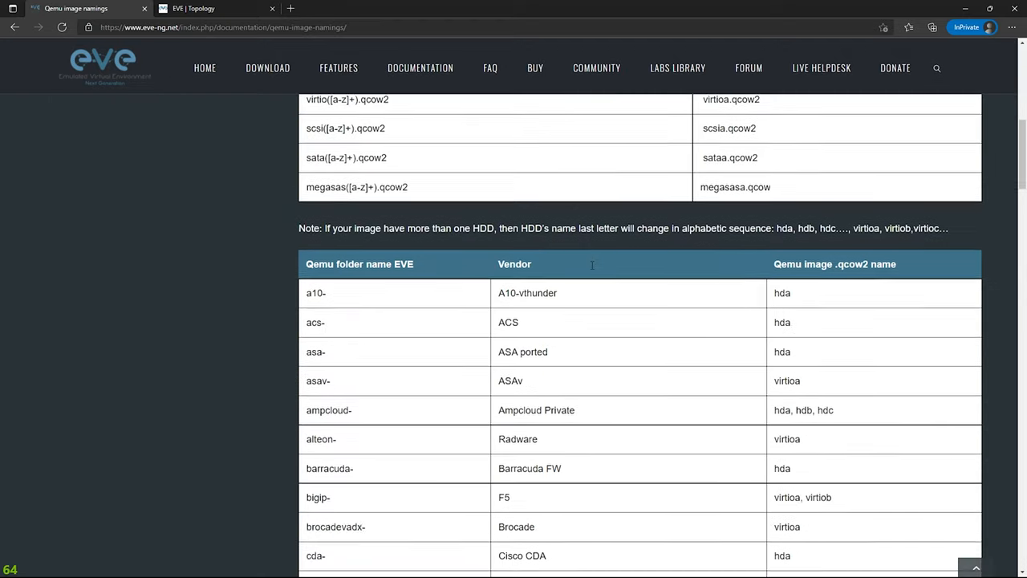
{"action": "scroll", "scroll_direction": "down", "scroll_amount": 3}
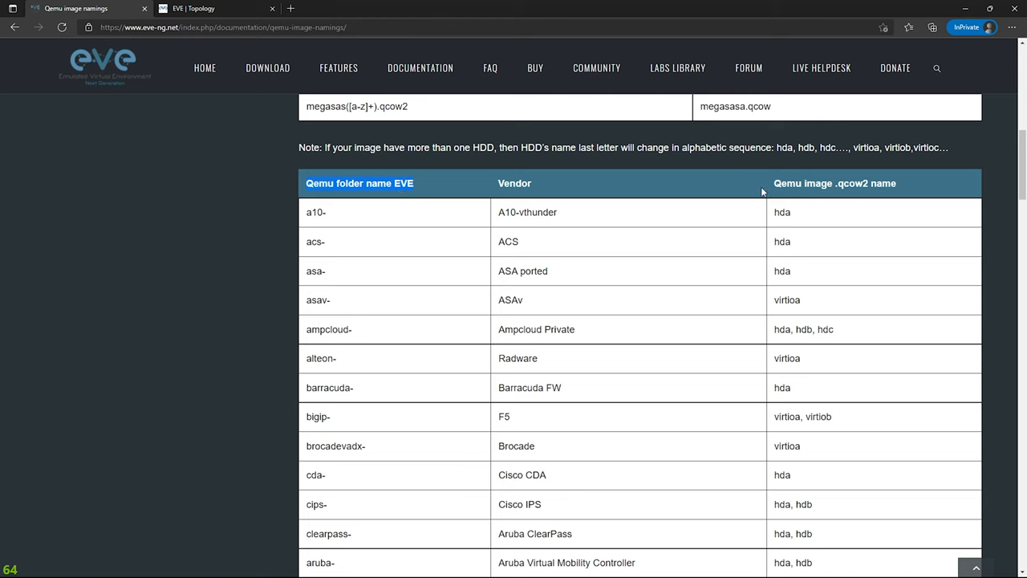
{"action": "mouse_move", "coordinate": [924, 178]}
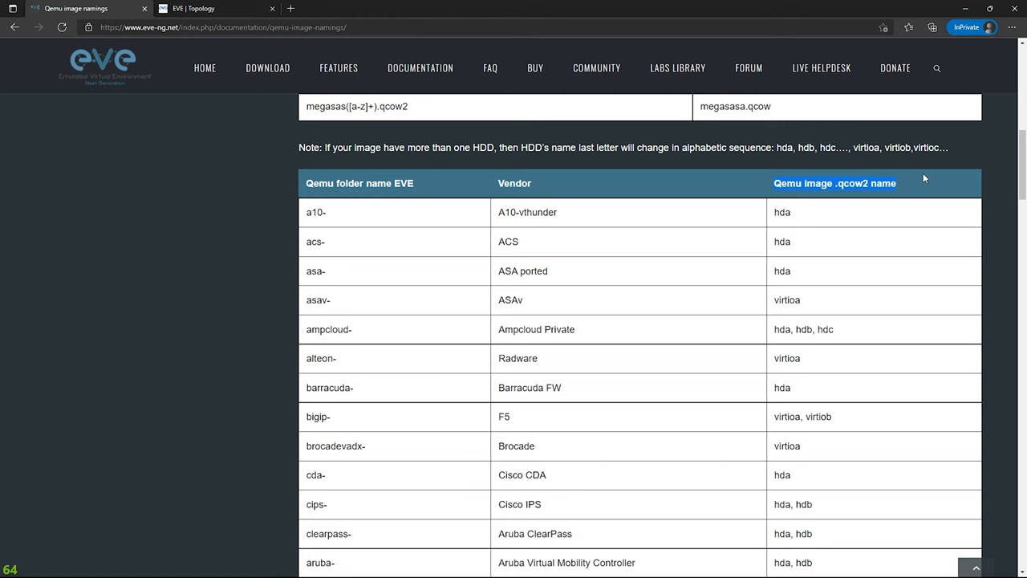
{"action": "scroll", "scroll_direction": "down", "scroll_amount": 3}
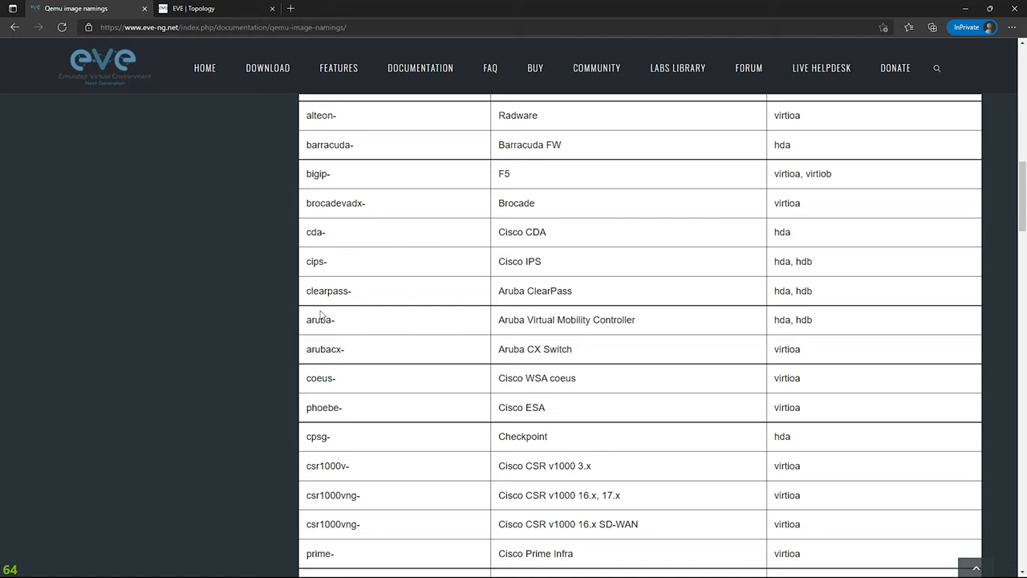
{"action": "scroll", "scroll_direction": "down", "scroll_amount": 3}
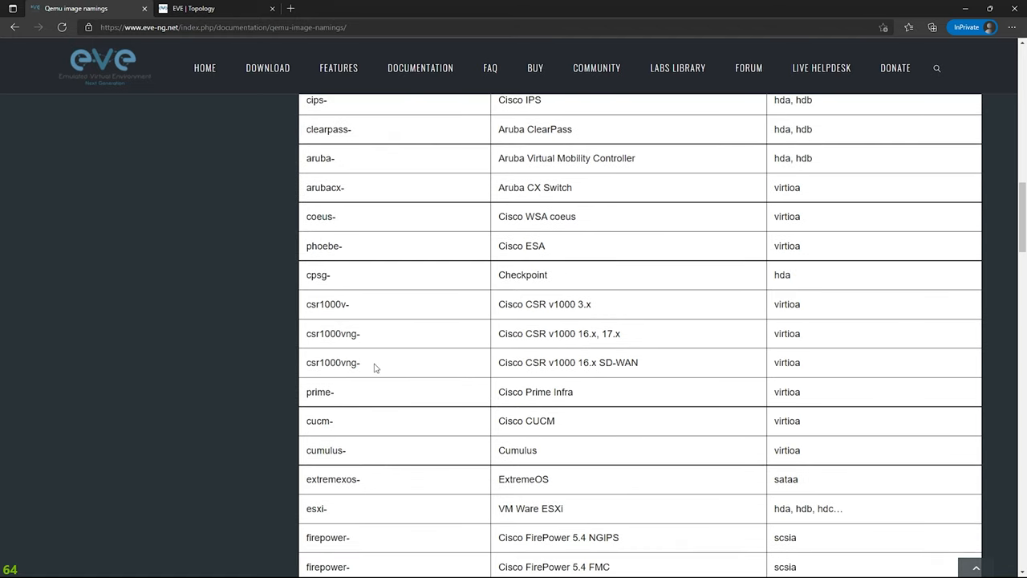
{"action": "mouse_move", "coordinate": [370, 343]}
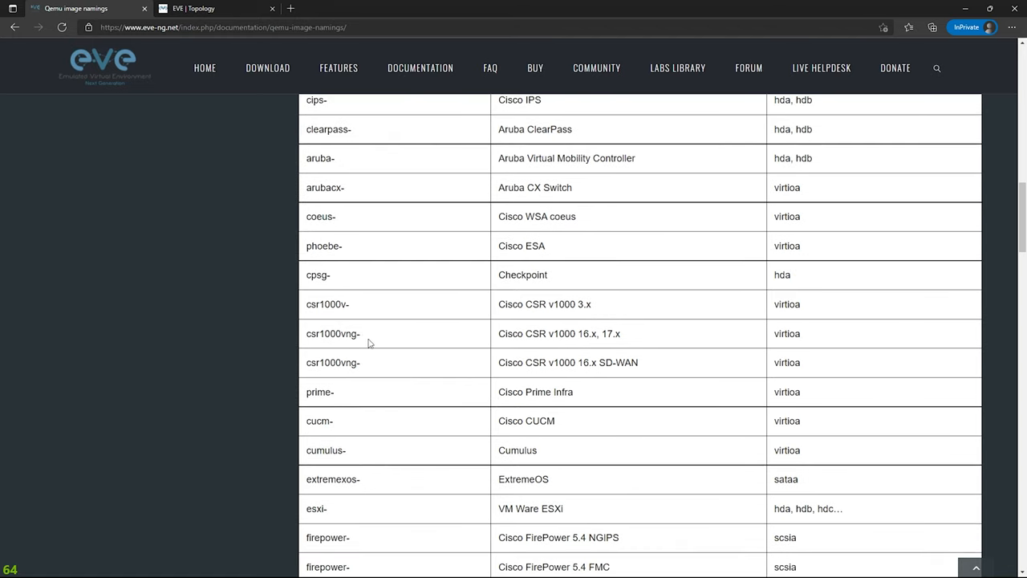
{"action": "mouse_move", "coordinate": [510, 335]}
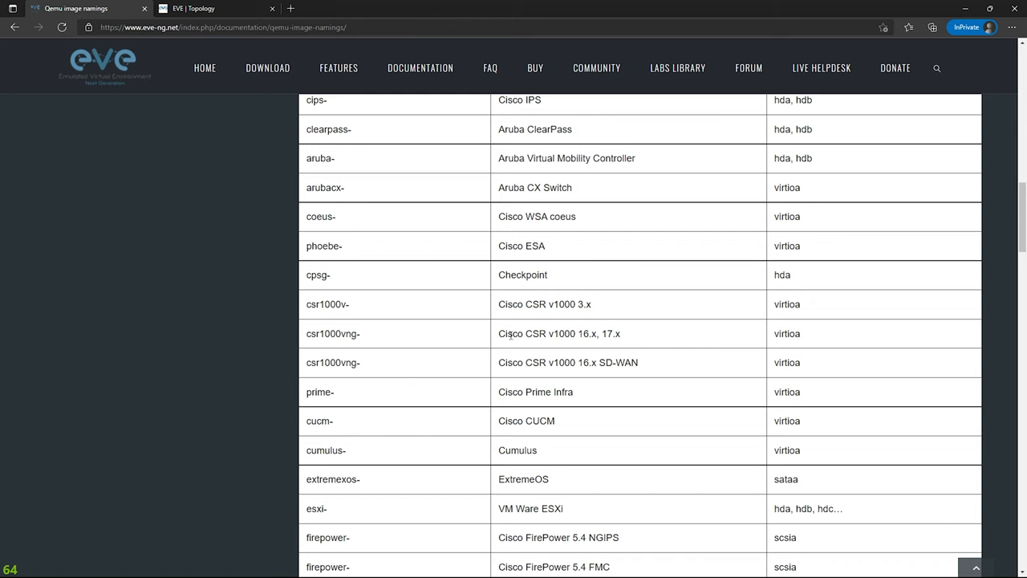
{"action": "mouse_move", "coordinate": [362, 341]}
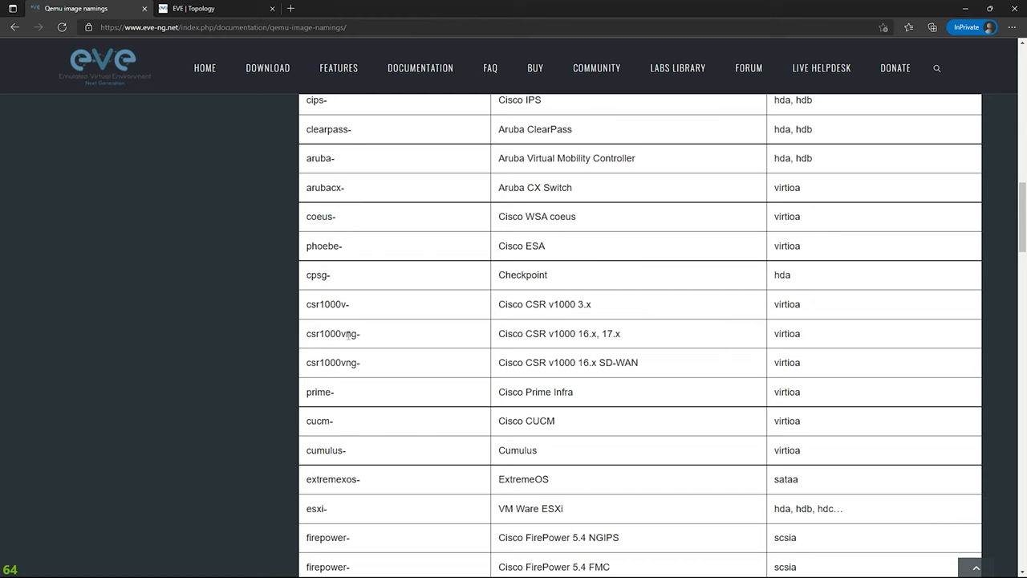
{"action": "double_click", "coordinate": [330, 332]}
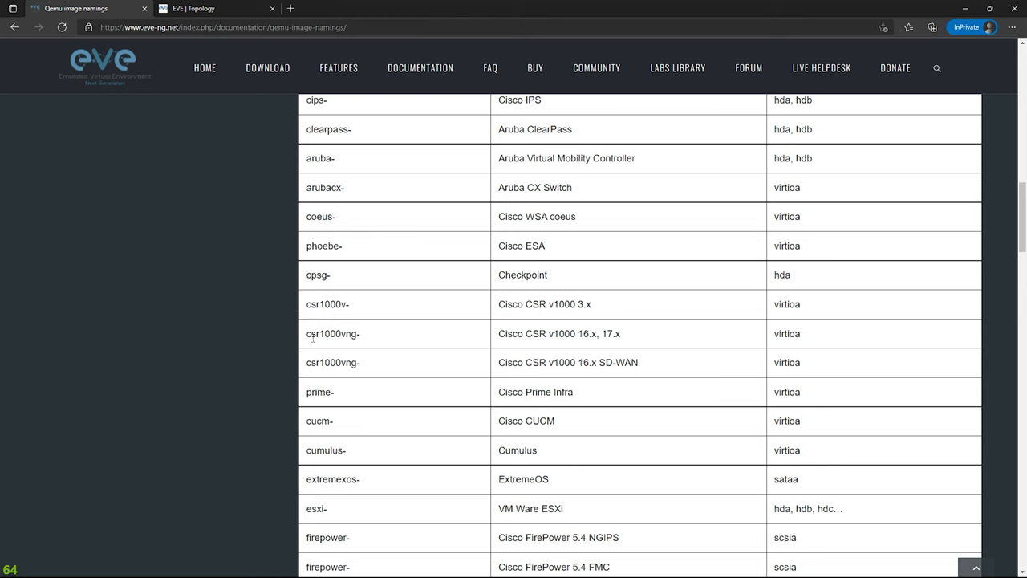
{"action": "mouse_move", "coordinate": [366, 340]}
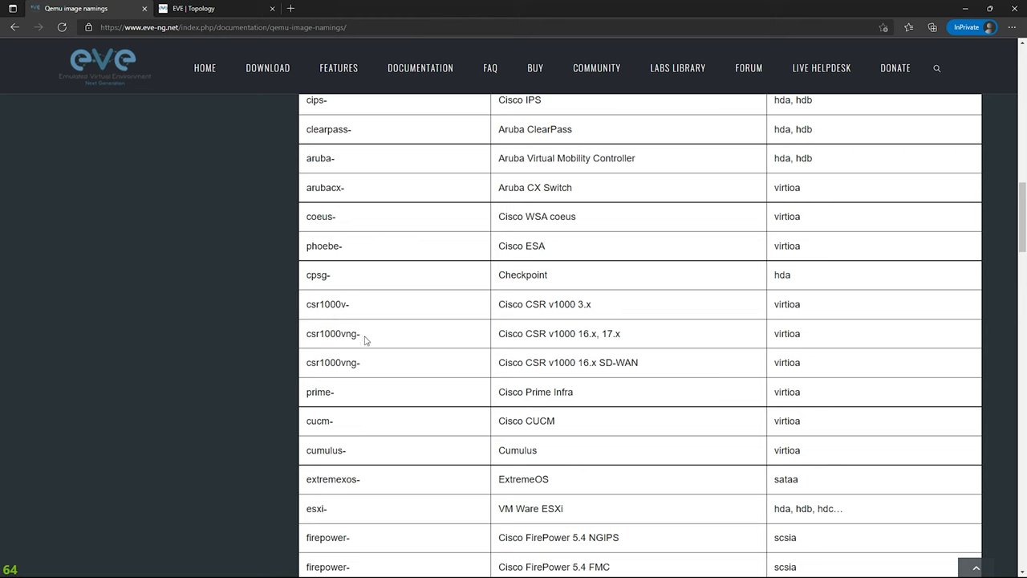
{"action": "mouse_move", "coordinate": [369, 343]}
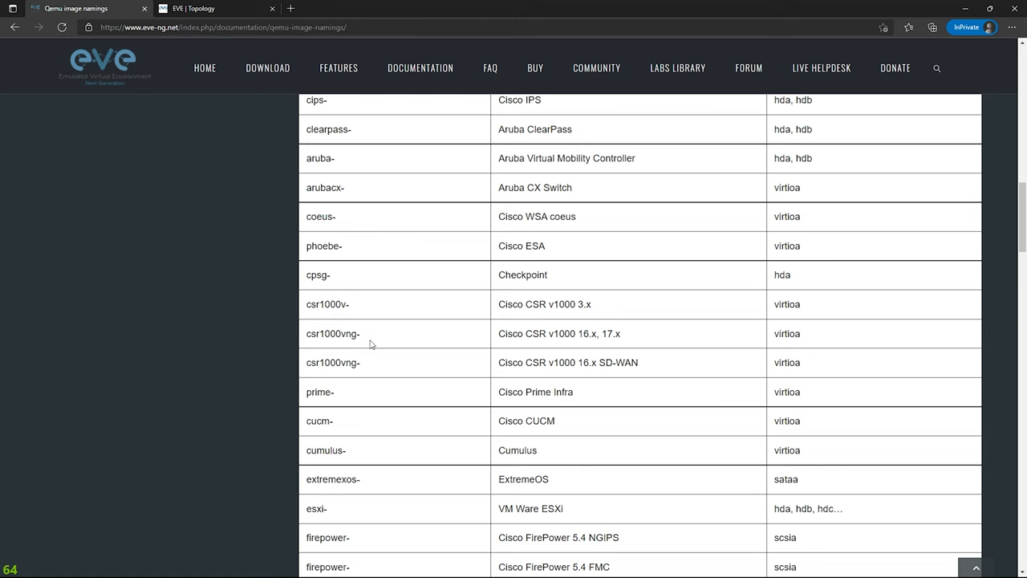
{"action": "mouse_move", "coordinate": [363, 340]}
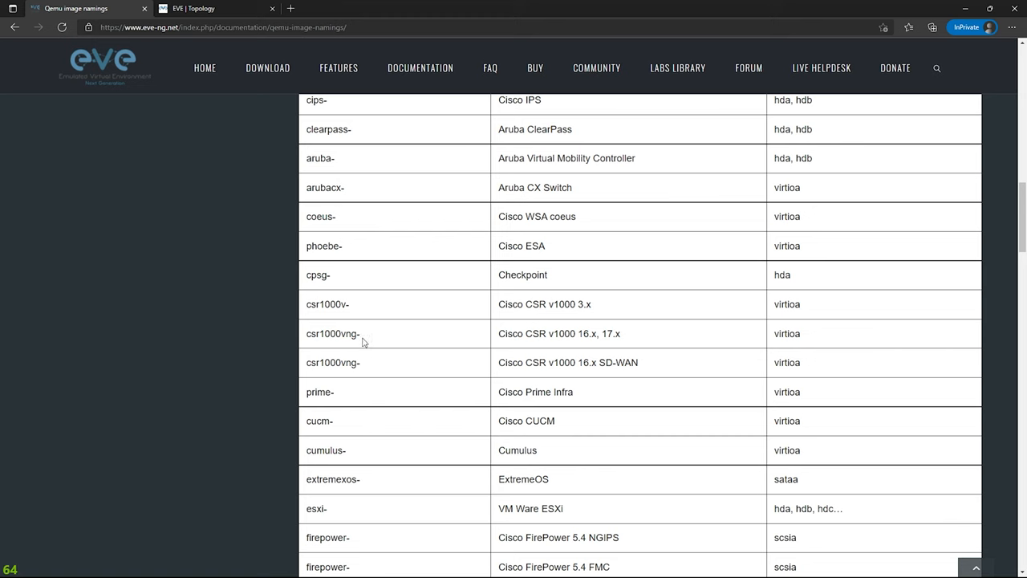
{"action": "mouse_move", "coordinate": [769, 366]}
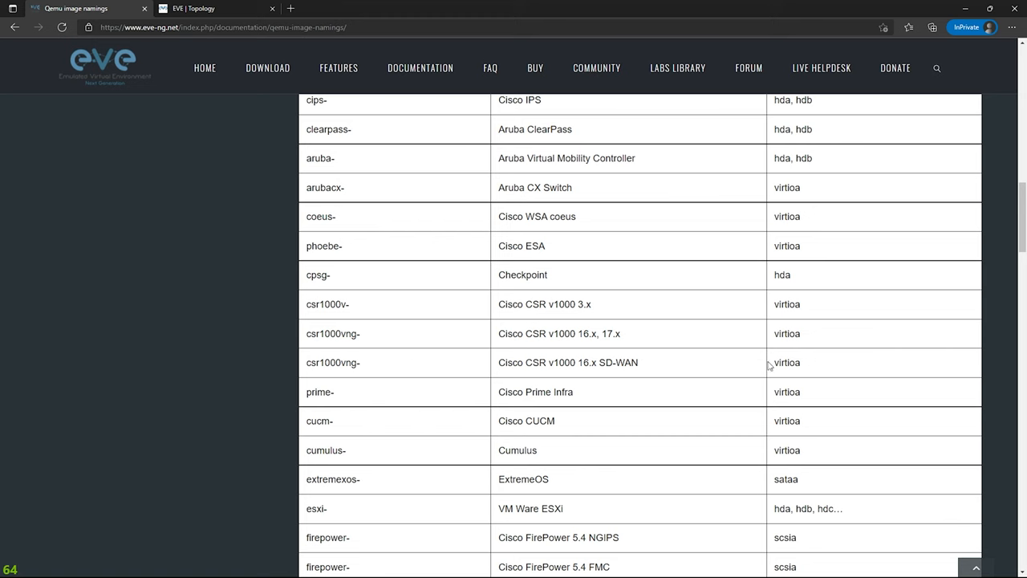
{"action": "double_click", "coordinate": [786, 333]}
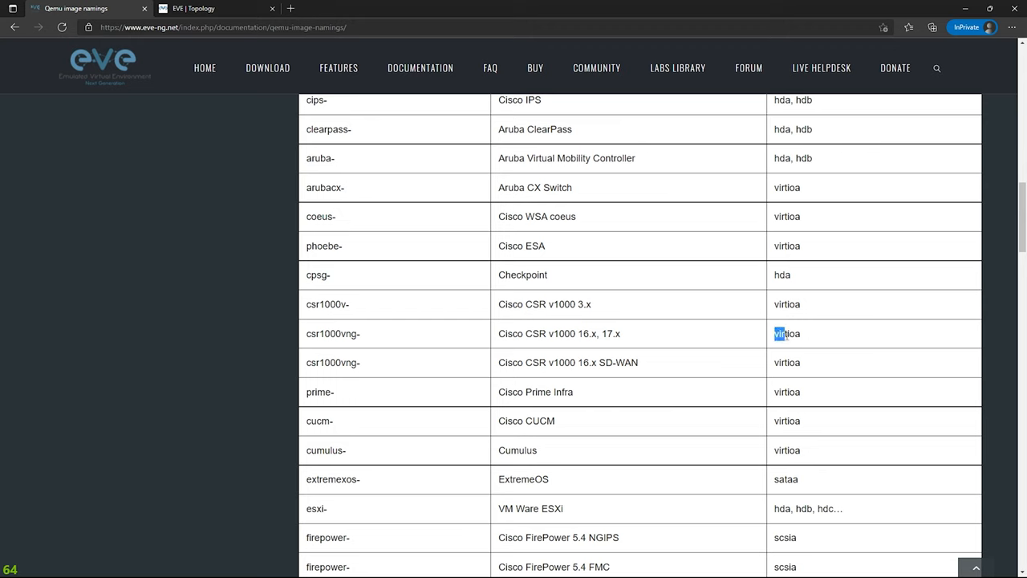
{"action": "double_click", "coordinate": [786, 332]}
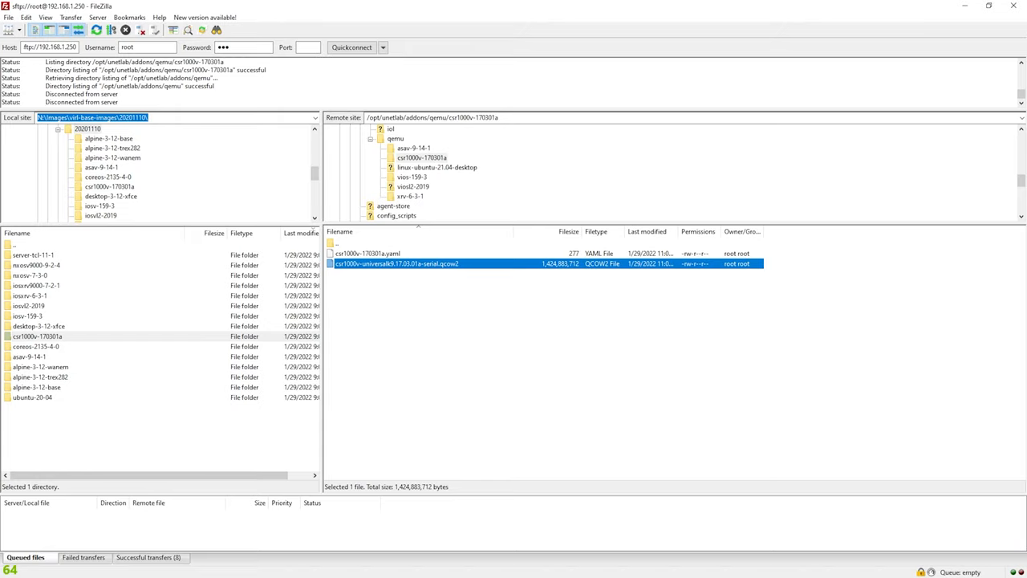
Step: Back in qemu, rename the csr1000v-170301a folder to csr1000vng-170301a
{"action": "double_click", "coordinate": [337, 244]}
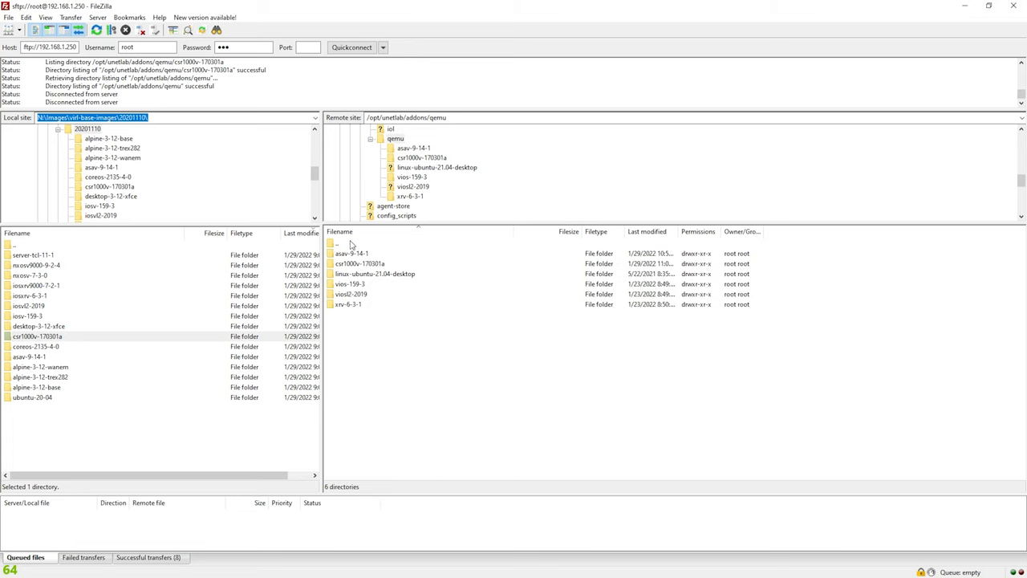
{"action": "mouse_move", "coordinate": [366, 266]}
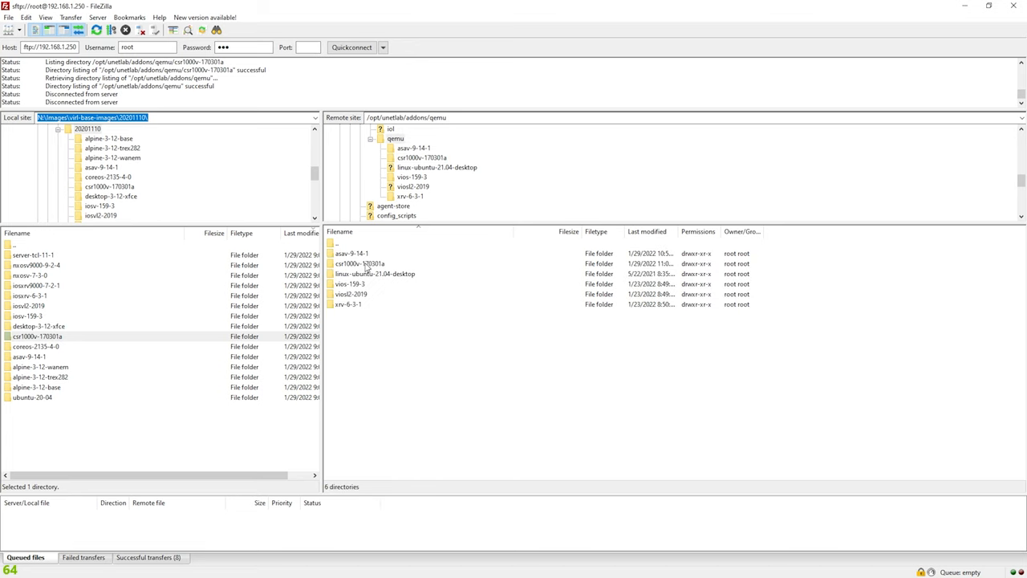
{"action": "left_click", "coordinate": [360, 263]}
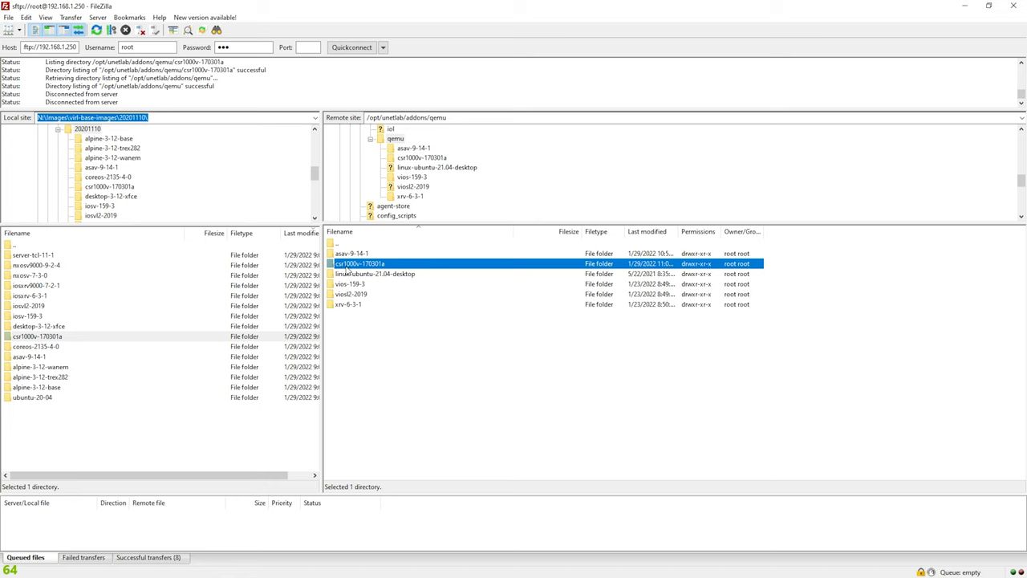
{"action": "mouse_move", "coordinate": [362, 270]}
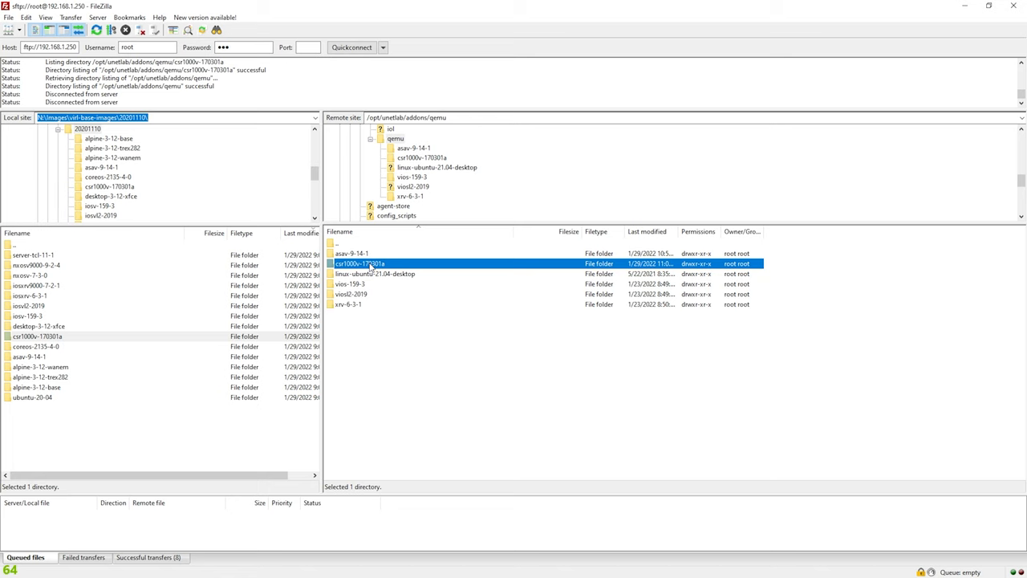
{"action": "right_click", "coordinate": [359, 264]}
{"action": "type", "text": "ng-"}
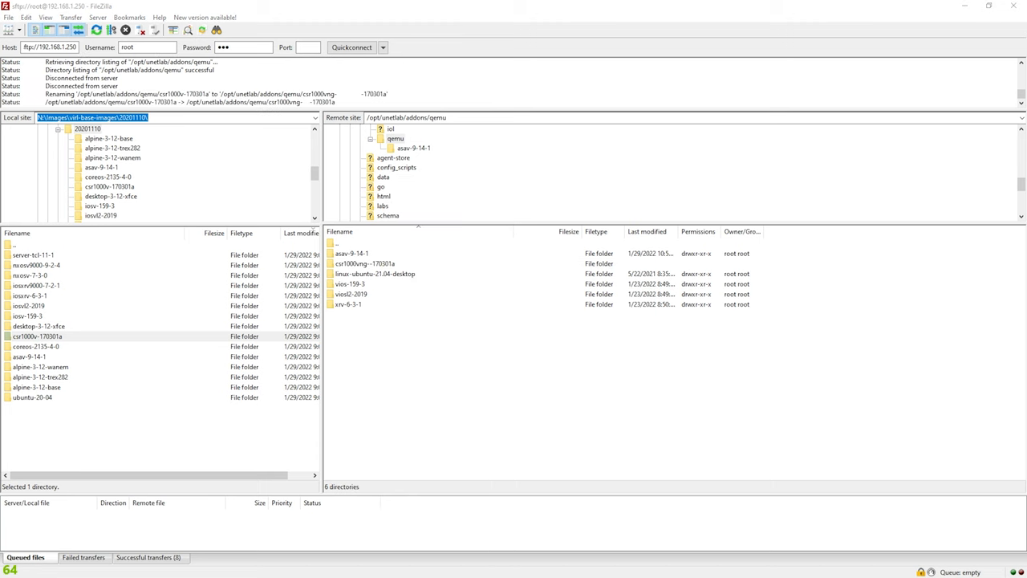
{"action": "mouse_move", "coordinate": [543, 87]}
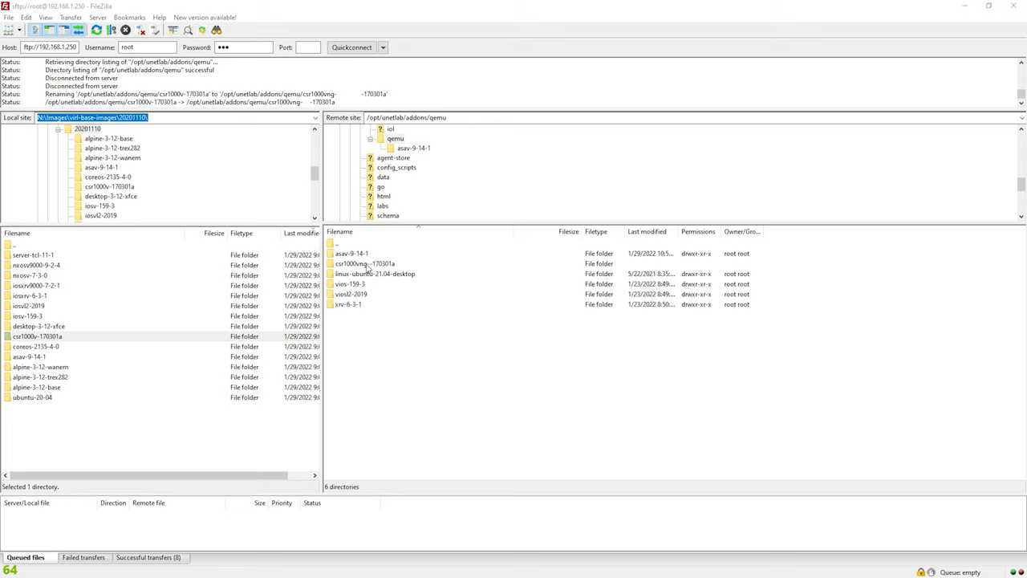
{"action": "mouse_move", "coordinate": [371, 269]}
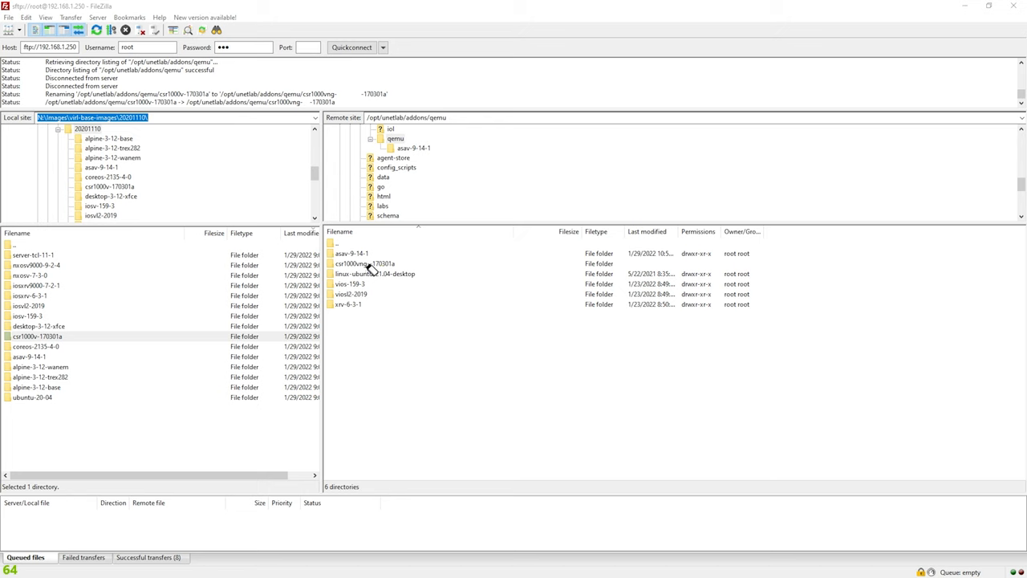
{"action": "mouse_move", "coordinate": [371, 270]}
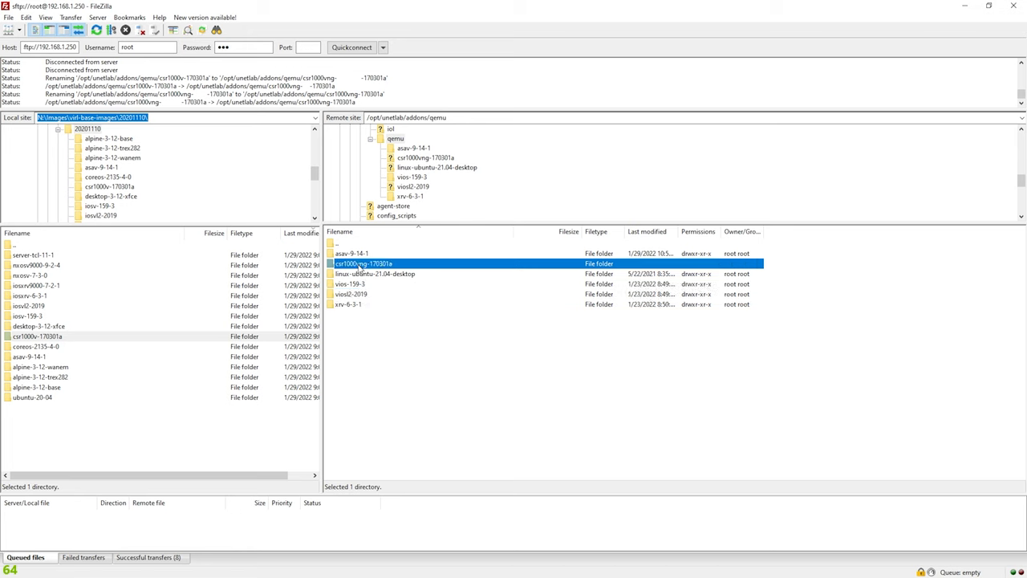
Step: Re-run Rename on the CSR folder to correct its name to csr1000vng-170301a
{"action": "right_click", "coordinate": [369, 263]}
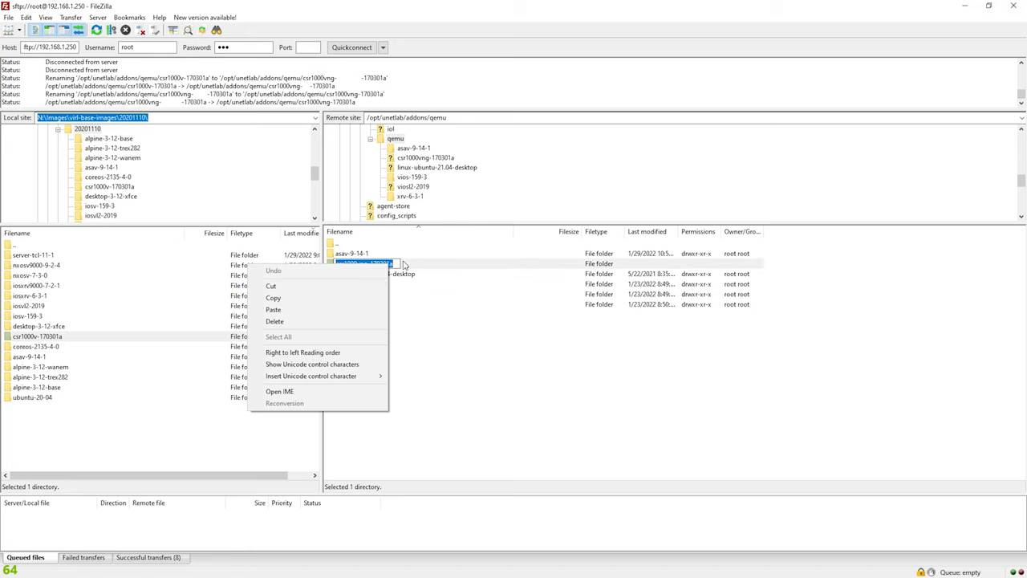
{"action": "right_click", "coordinate": [363, 263]}
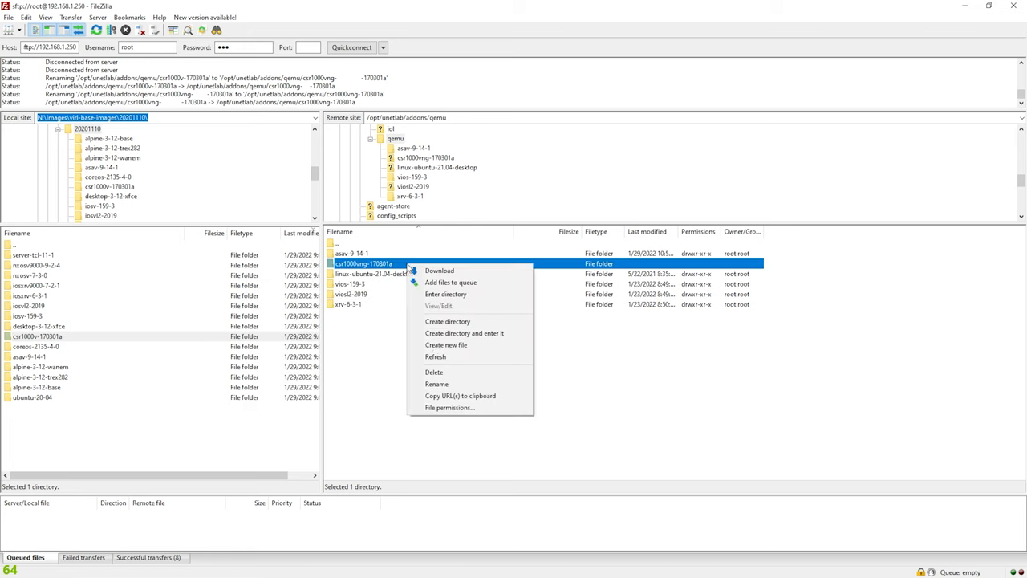
{"action": "left_click", "coordinate": [410, 332]}
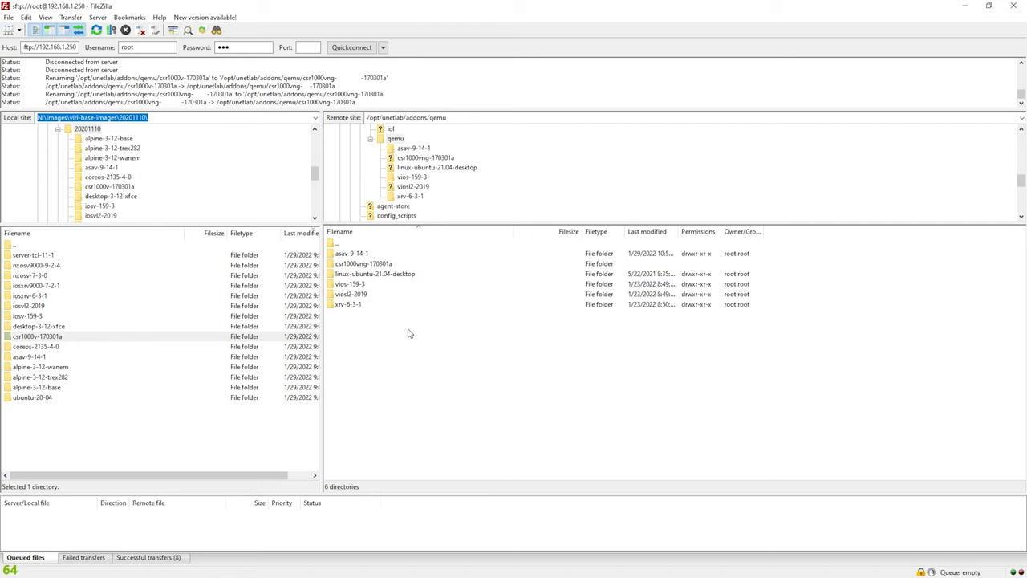
{"action": "right_click", "coordinate": [363, 263]}
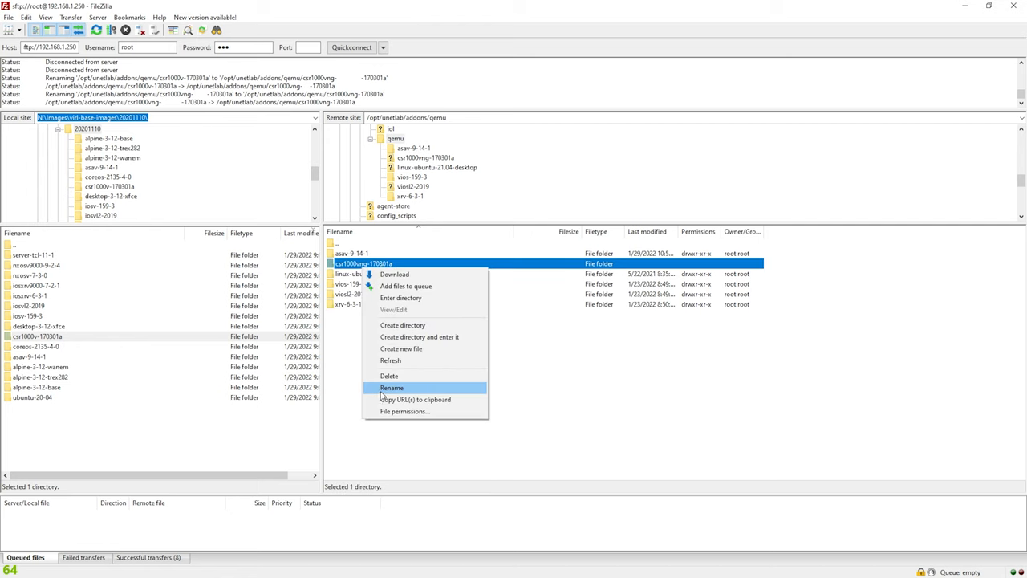
{"action": "left_click", "coordinate": [392, 387]}
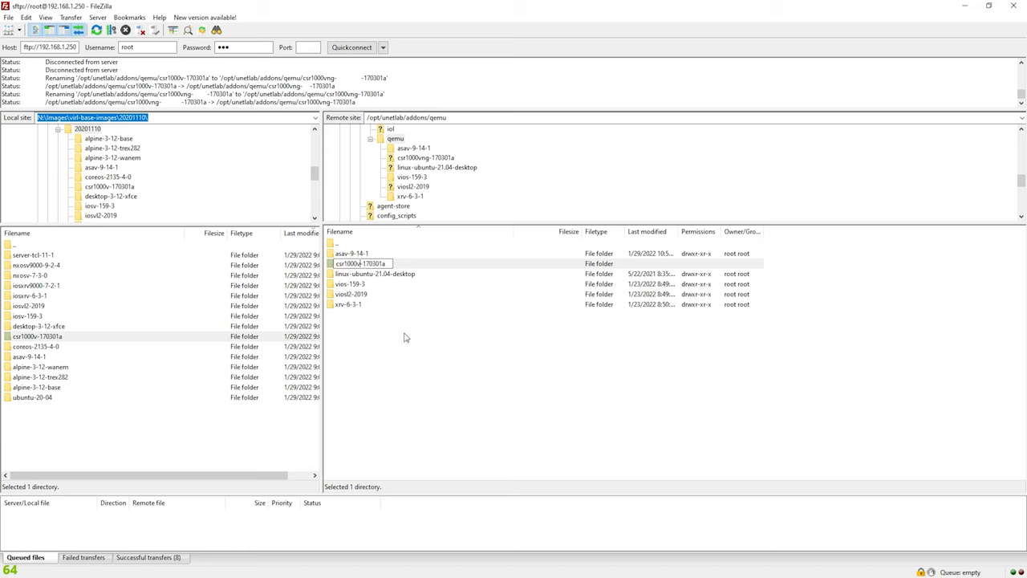
{"action": "left_click", "coordinate": [394, 353]}
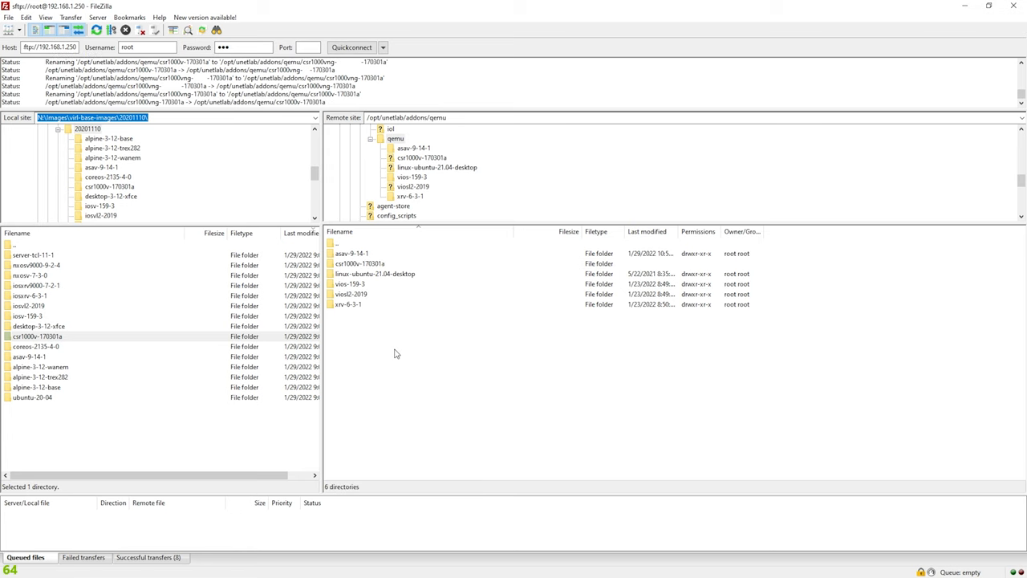
{"action": "mouse_move", "coordinate": [382, 313]}
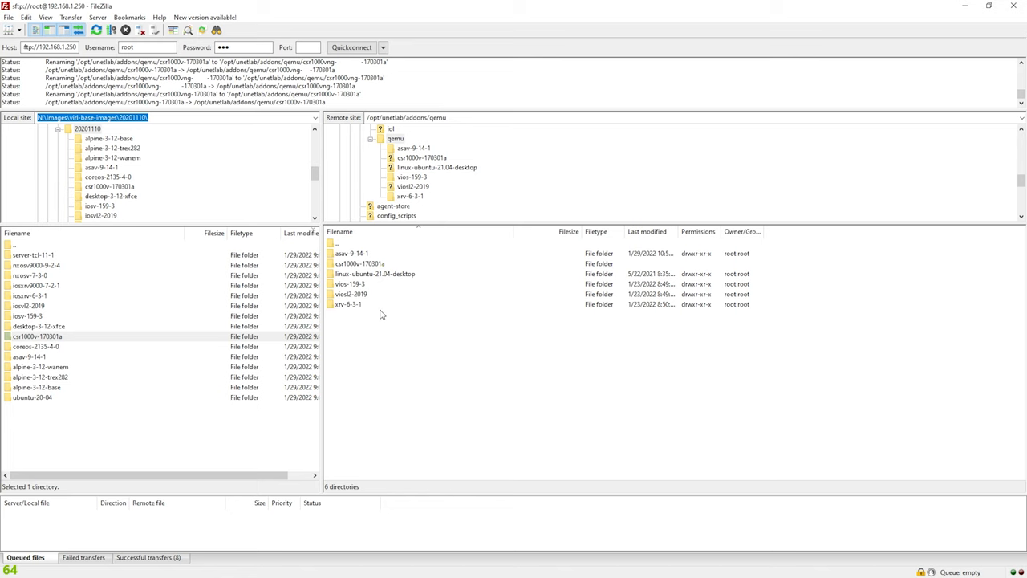
{"action": "right_click", "coordinate": [359, 263]}
{"action": "type", "text": "csr1000vng-170301a"}
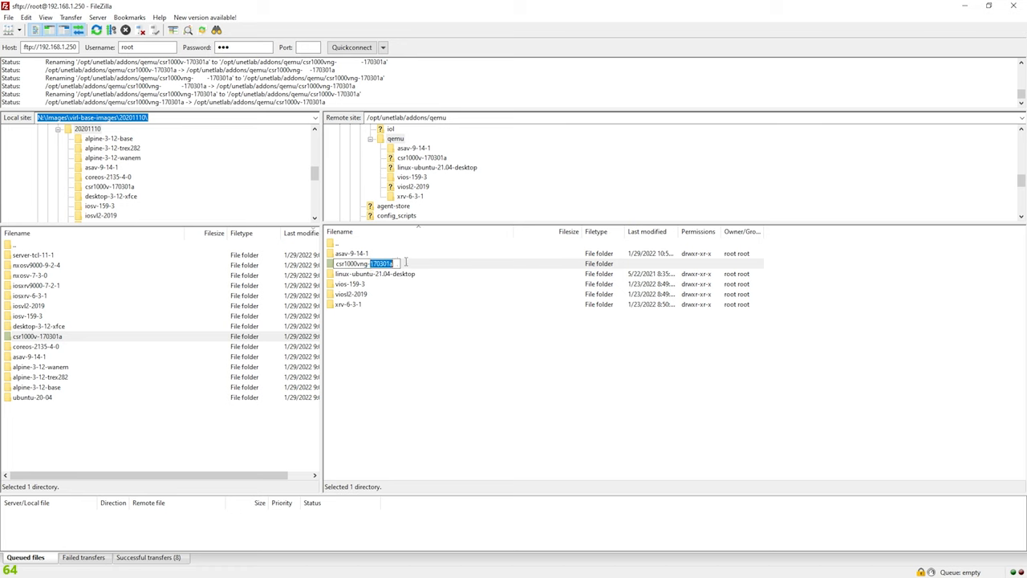
{"action": "mouse_move", "coordinate": [393, 305]}
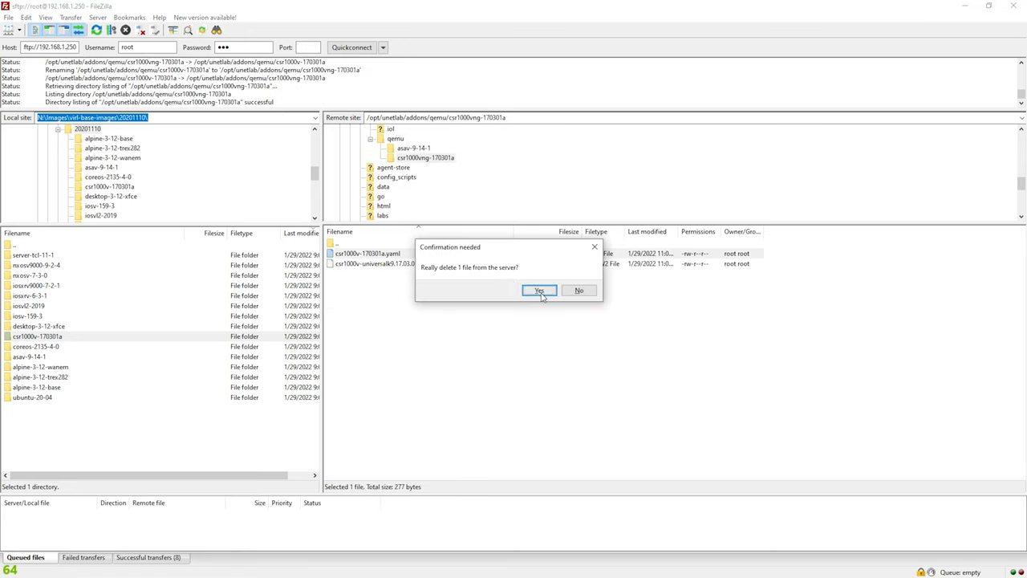
Step: Delete the 277-byte yaml file, leaving only the csr1000v-universalk9.17.03.01a-serial.qcow2 image
{"action": "left_click", "coordinate": [539, 289]}
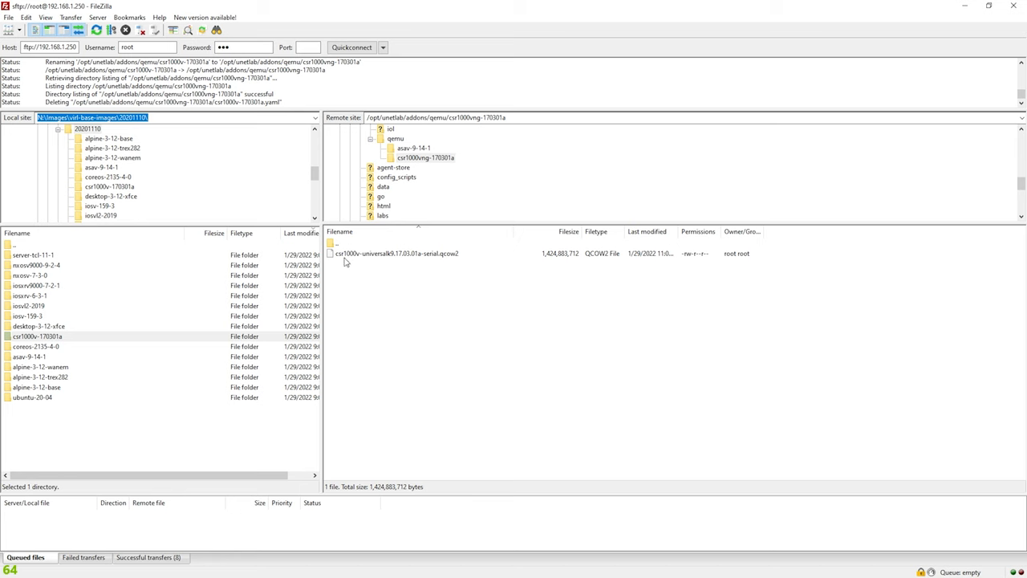
{"action": "left_click", "coordinate": [393, 254]}
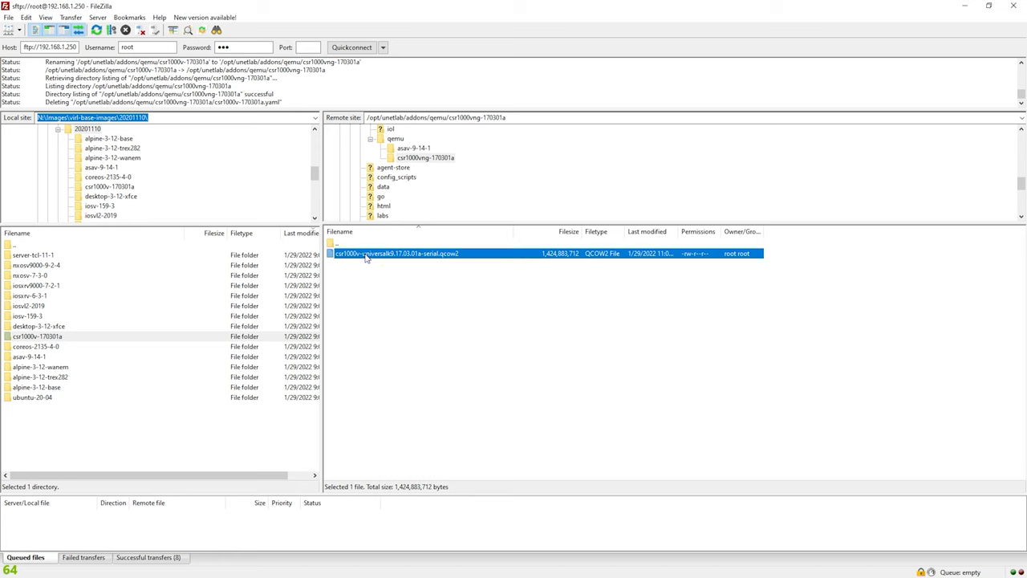
{"action": "mouse_move", "coordinate": [390, 257]}
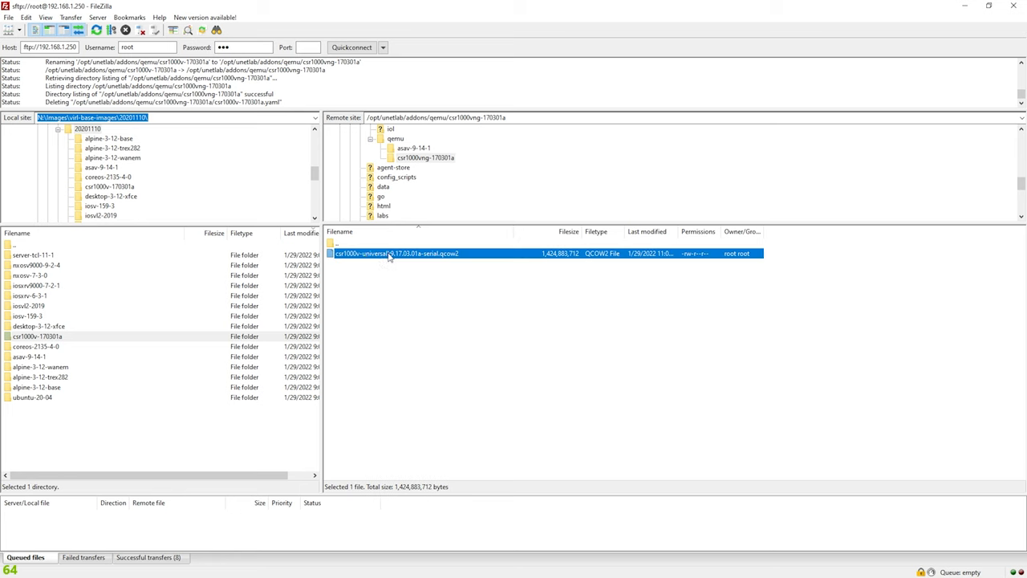
{"action": "right_click", "coordinate": [393, 254]}
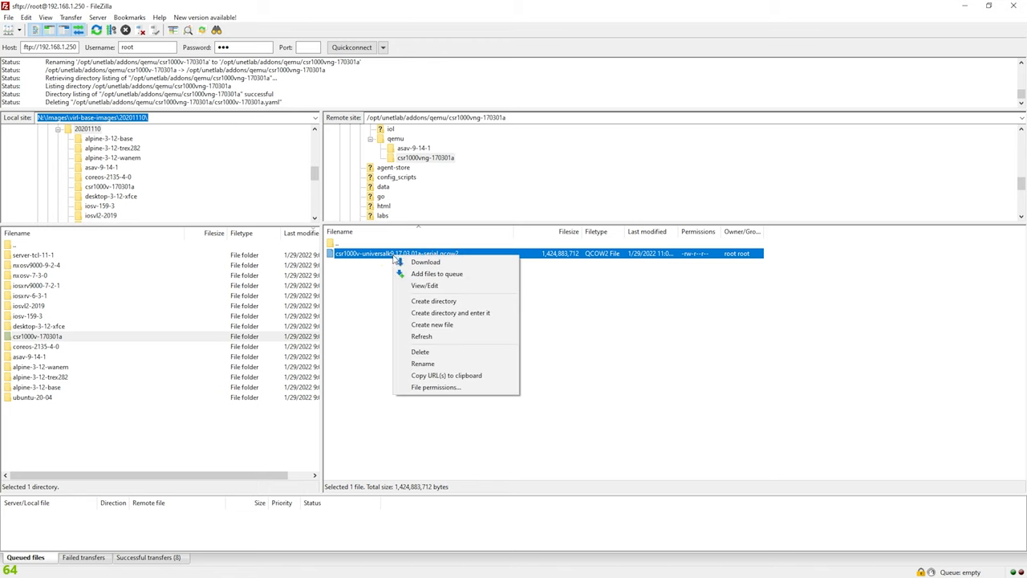
{"action": "left_click", "coordinate": [422, 363]}
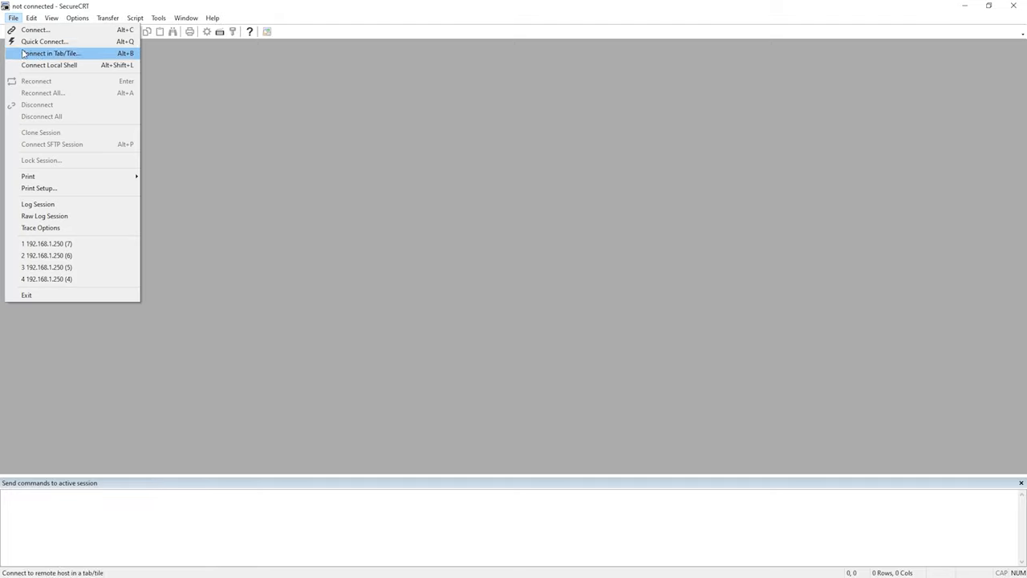
Step: Log in to the EVE-NG server 192.168.1.250 over SSH as root with the password
{"action": "left_click", "coordinate": [45, 41]}
{"action": "type", "text": "192.168.1.250"}
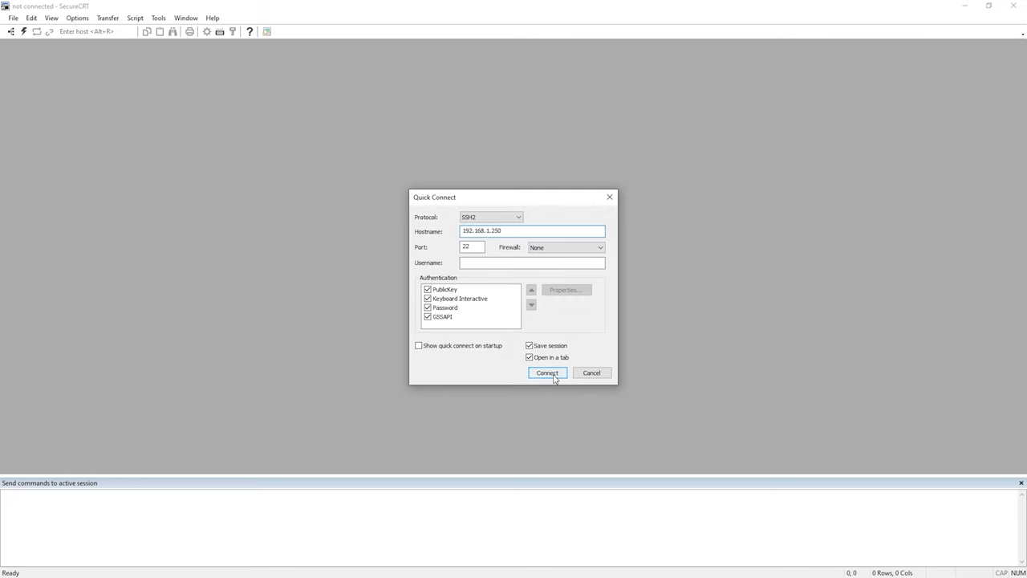
{"action": "left_click", "coordinate": [548, 373]}
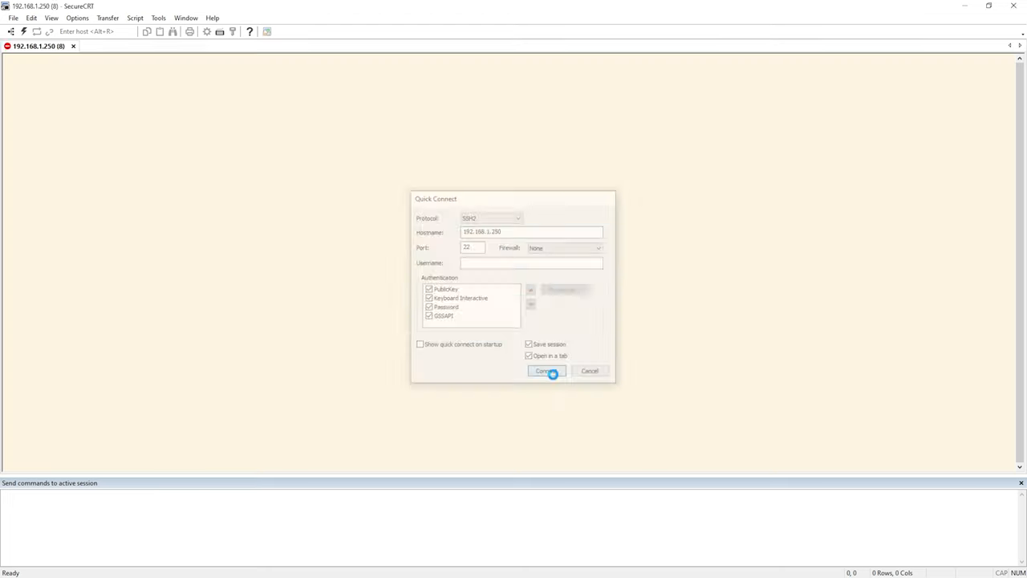
{"action": "left_click", "coordinate": [545, 371]}
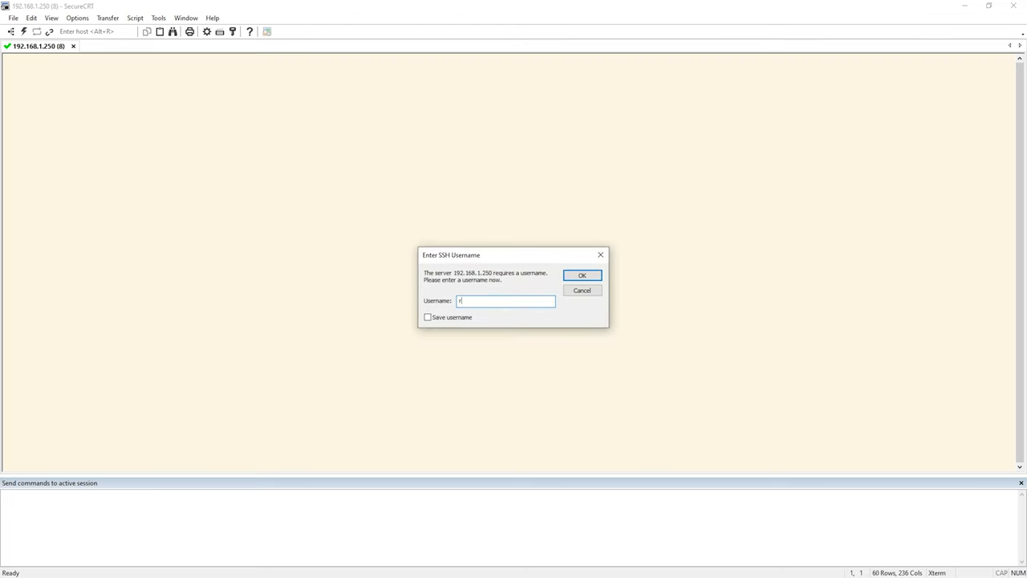
{"action": "left_click", "coordinate": [581, 276]}
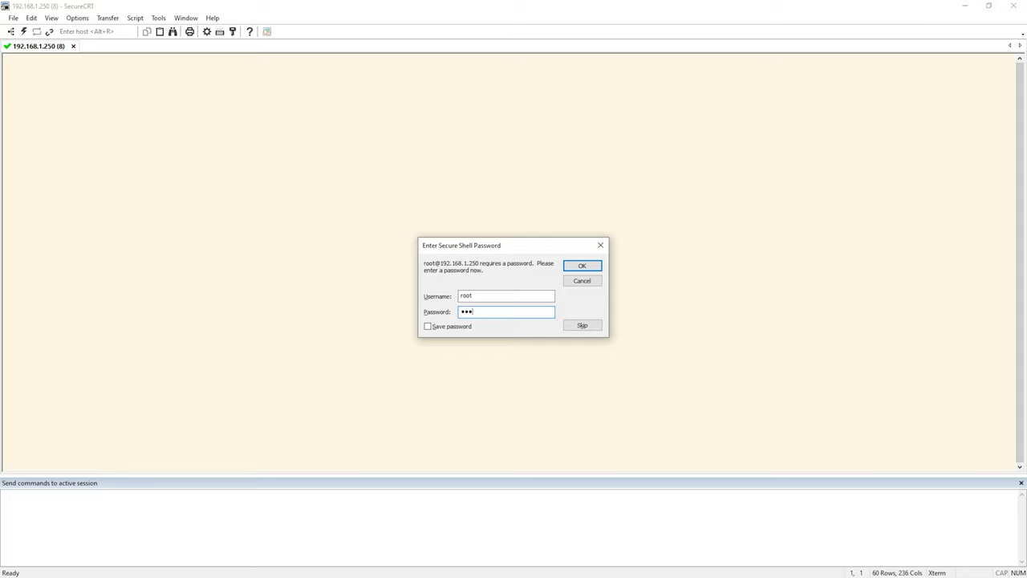
{"action": "left_click", "coordinate": [581, 266]}
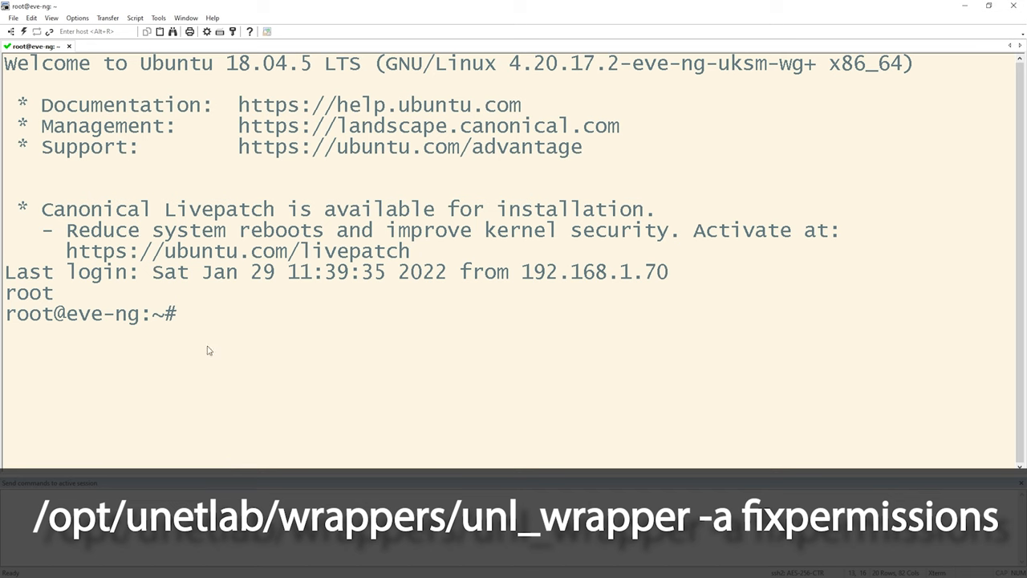
Step: Run unl_wrapper -a fixpermissions on the EVE-NG server and confirm the online check state is Valid
{"action": "type", "text": "/opt/unetlab/wrappers/unl_wrapper -a fixpermissions"}
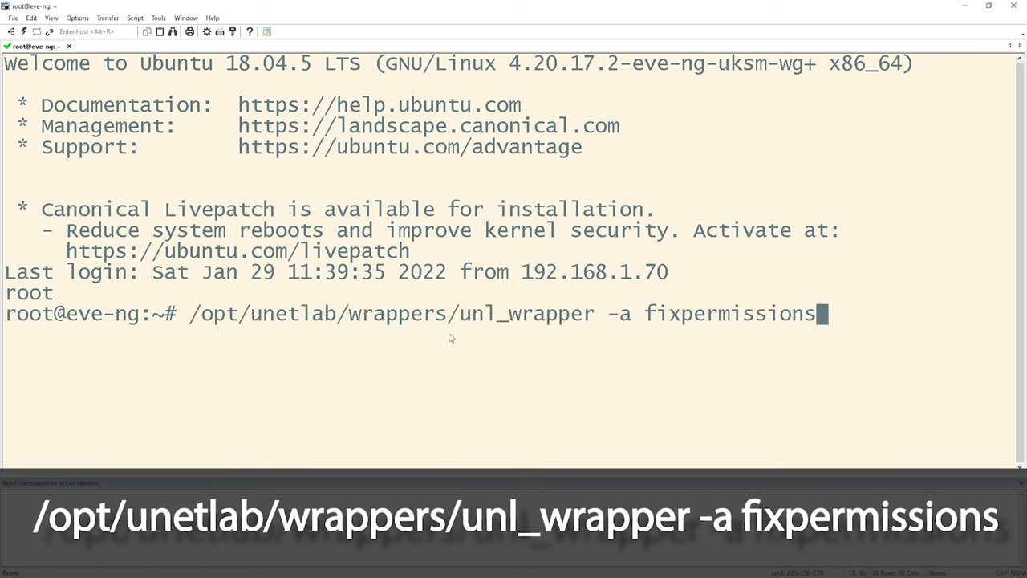
{"action": "mouse_move", "coordinate": [684, 328]}
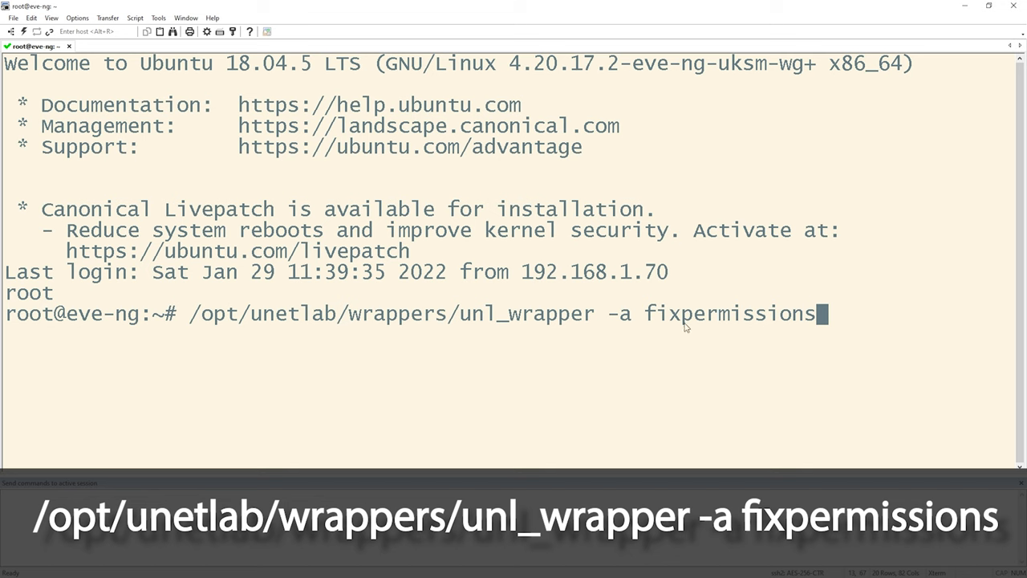
{"action": "key", "text": "Return"}
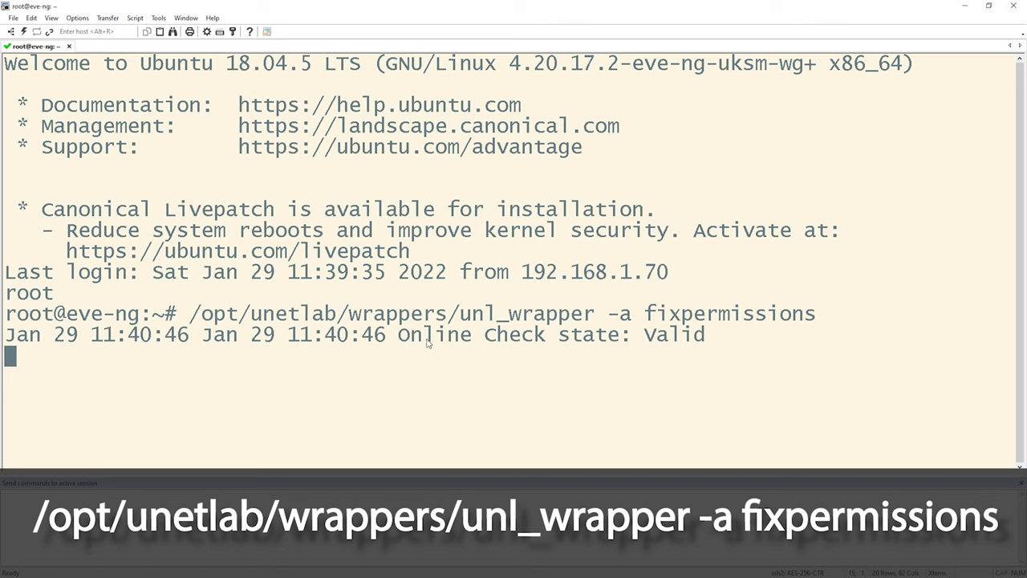
{"action": "left_click_drag", "start_coordinate": [398, 335], "coordinate": [639, 335]}
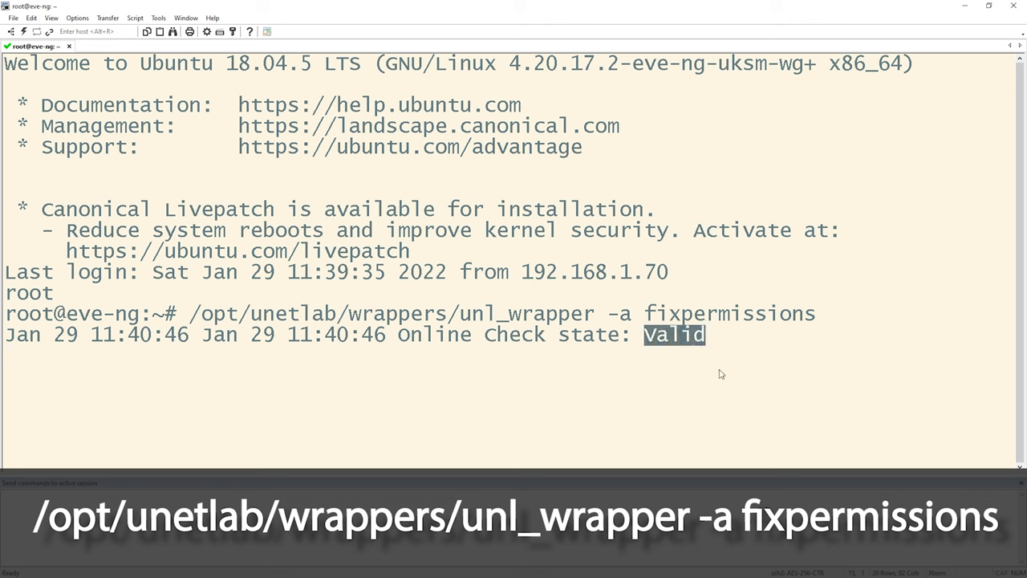
{"action": "mouse_move", "coordinate": [719, 340]}
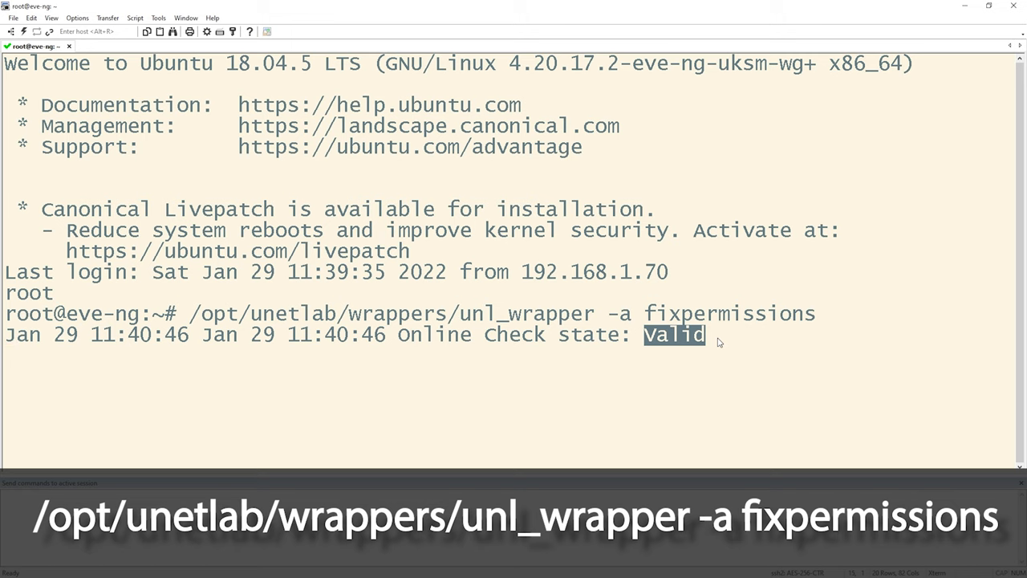
{"action": "key", "text": "Return"}
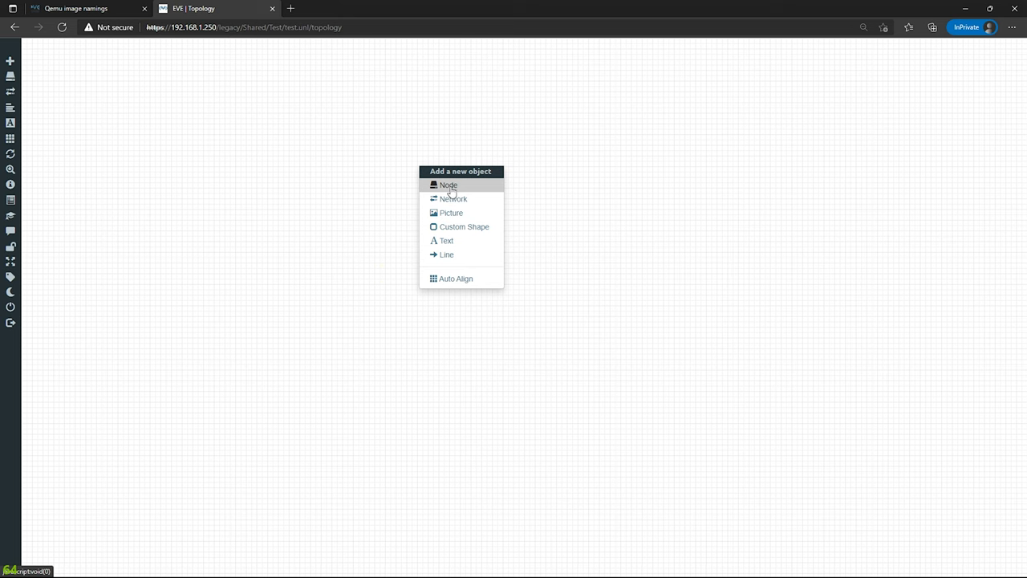
Step: Add a new node from the Cisco CSR 1000V (XE 16.x) template and save it to the topology
{"action": "left_click", "coordinate": [448, 184]}
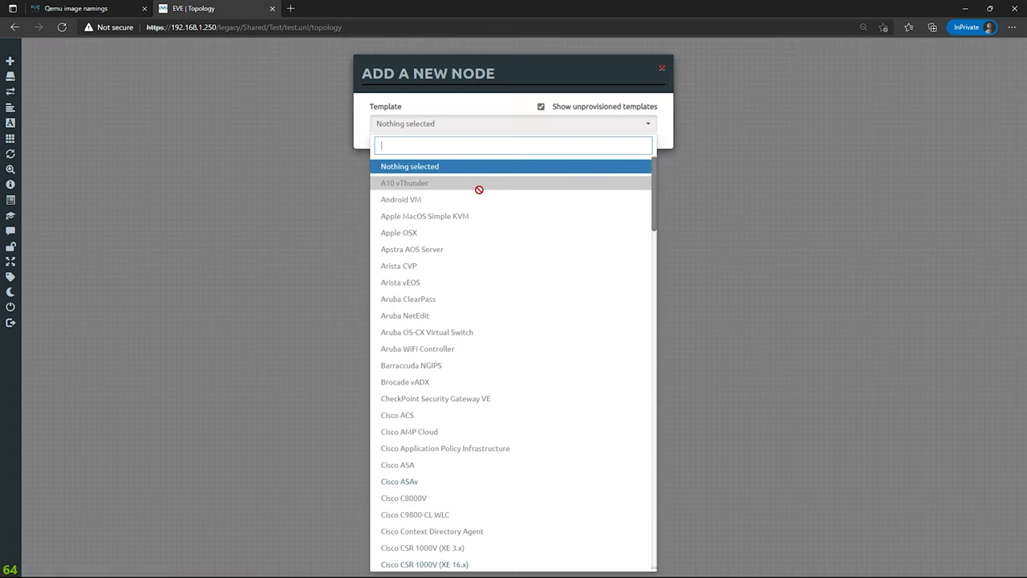
{"action": "scroll", "scroll_direction": "down", "scroll_amount": 3}
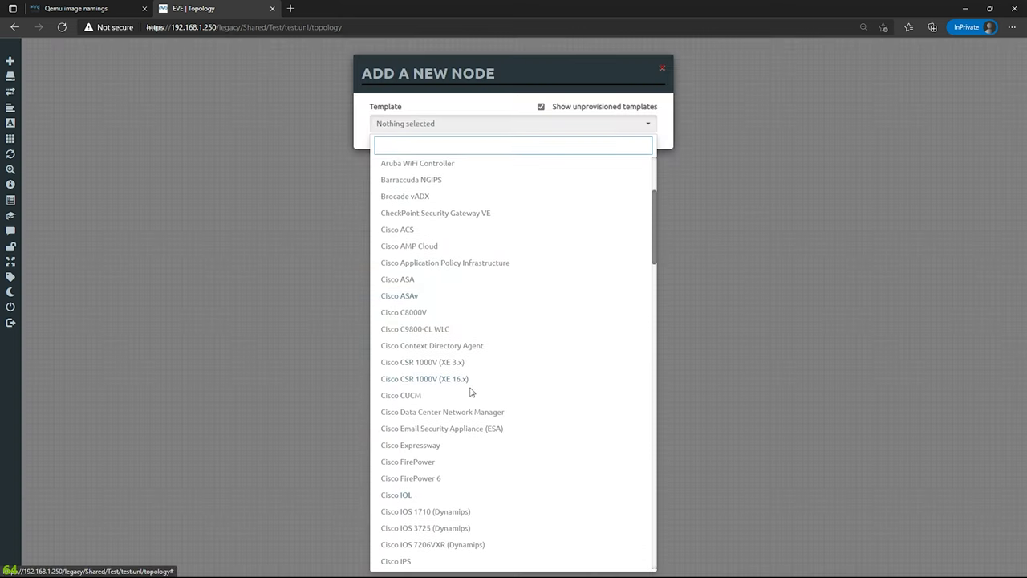
{"action": "mouse_move", "coordinate": [493, 380]}
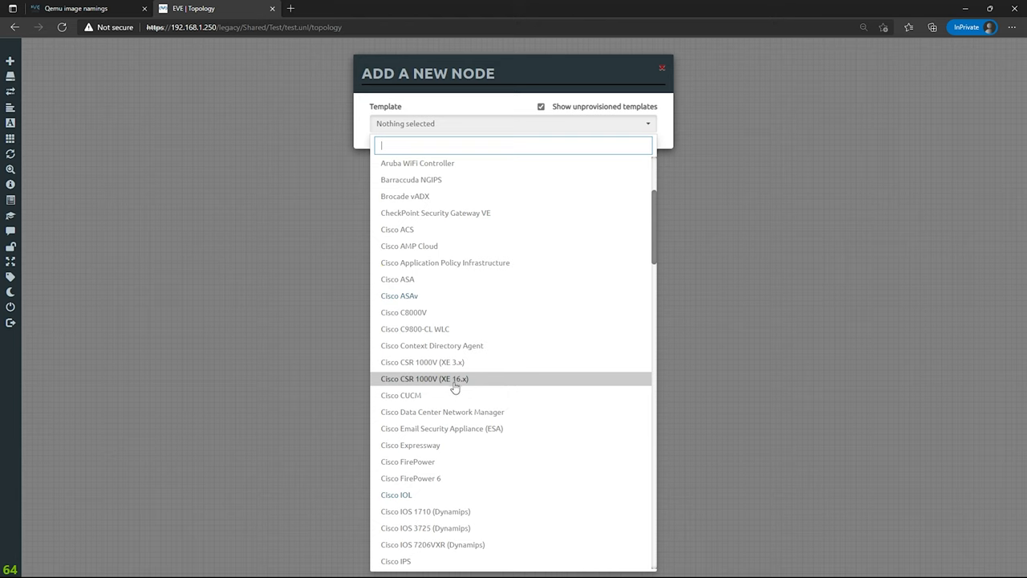
{"action": "left_click", "coordinate": [424, 379]}
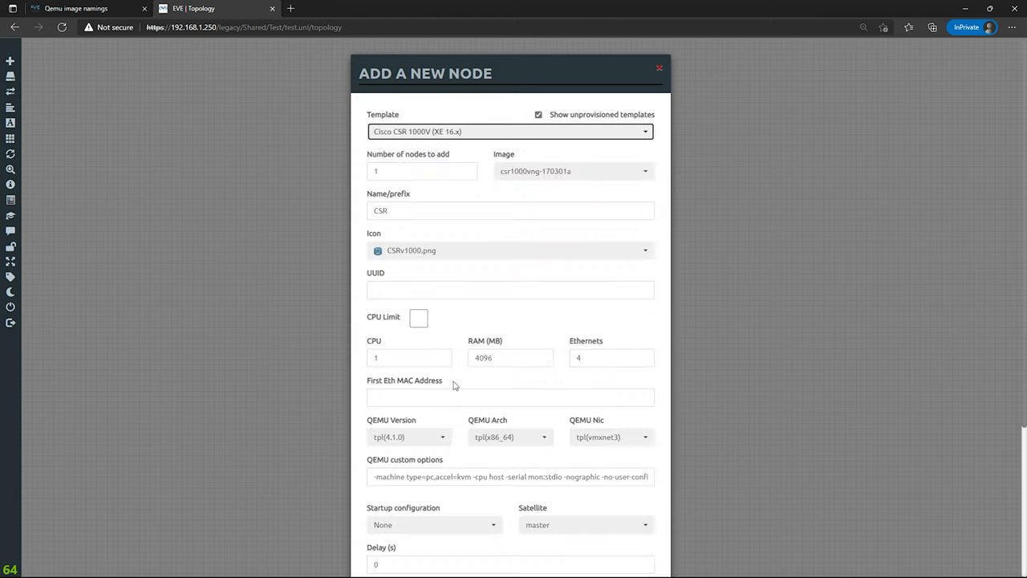
{"action": "scroll", "scroll_direction": "down", "scroll_amount": 3}
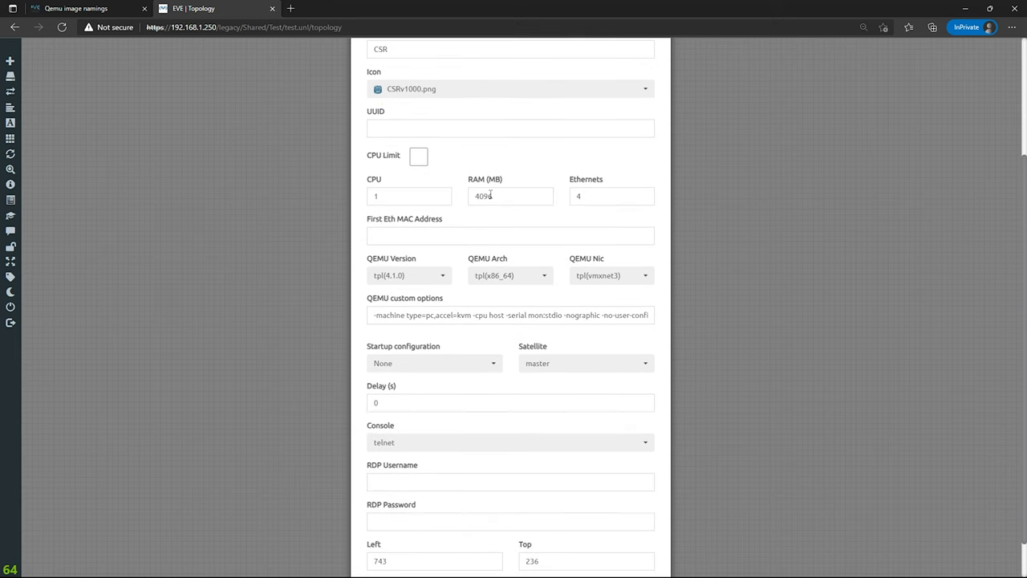
{"action": "scroll", "scroll_direction": "down", "scroll_amount": 3}
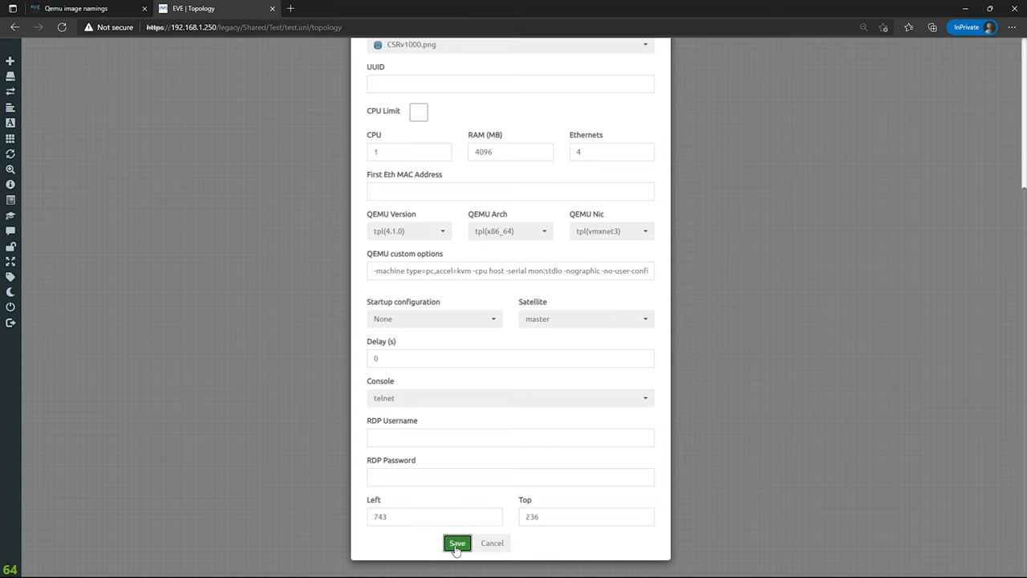
{"action": "left_click", "coordinate": [456, 542]}
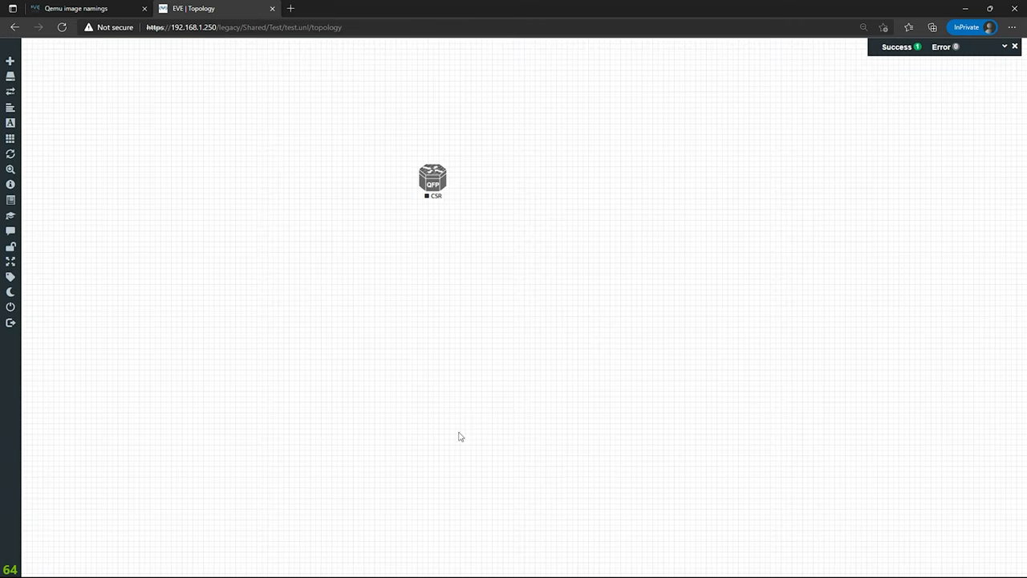
Step: Start the CSR node and let the browser hand its console to SecureCRT
{"action": "right_click", "coordinate": [433, 178]}
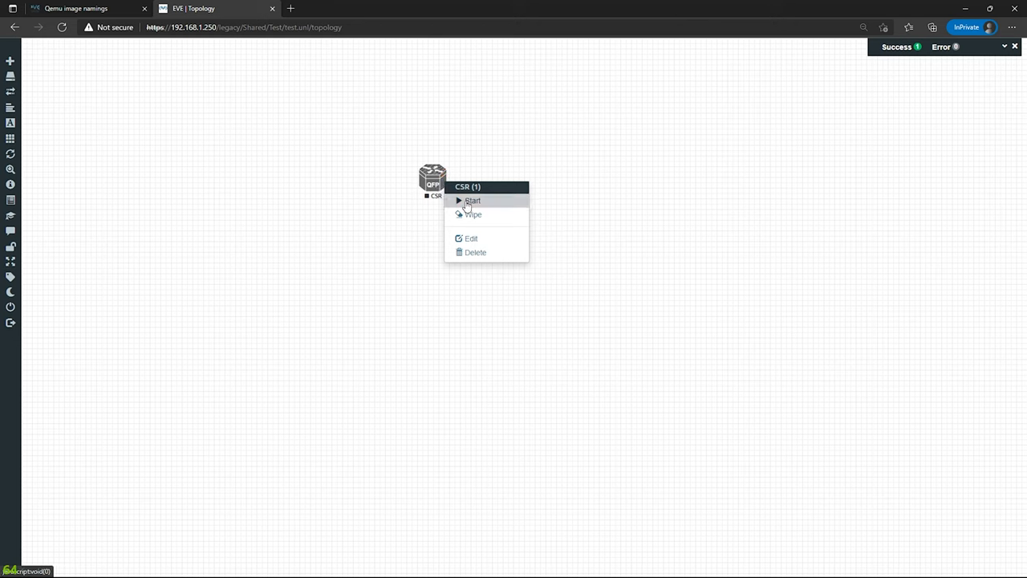
{"action": "left_click", "coordinate": [472, 201]}
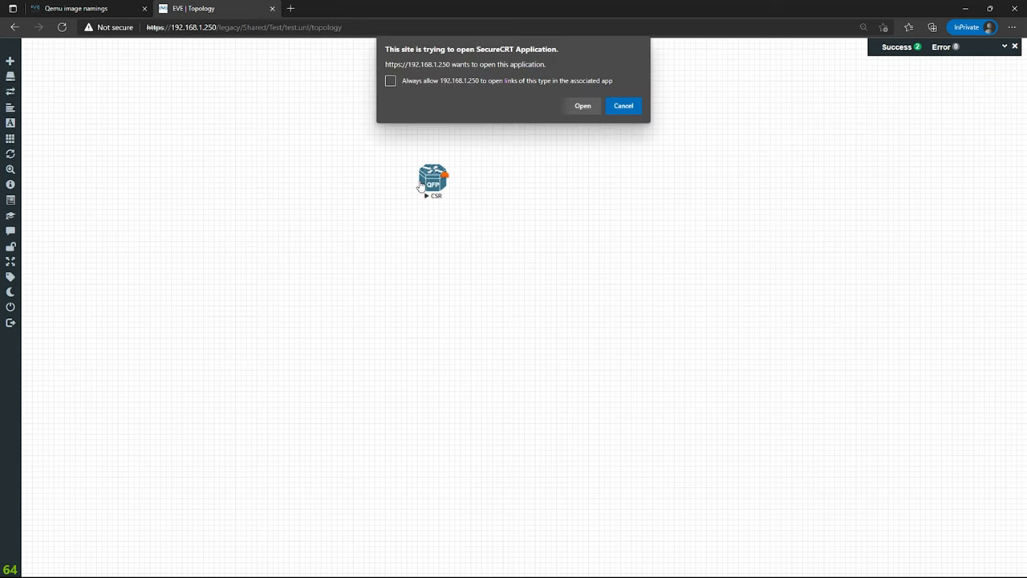
{"action": "left_click", "coordinate": [582, 106]}
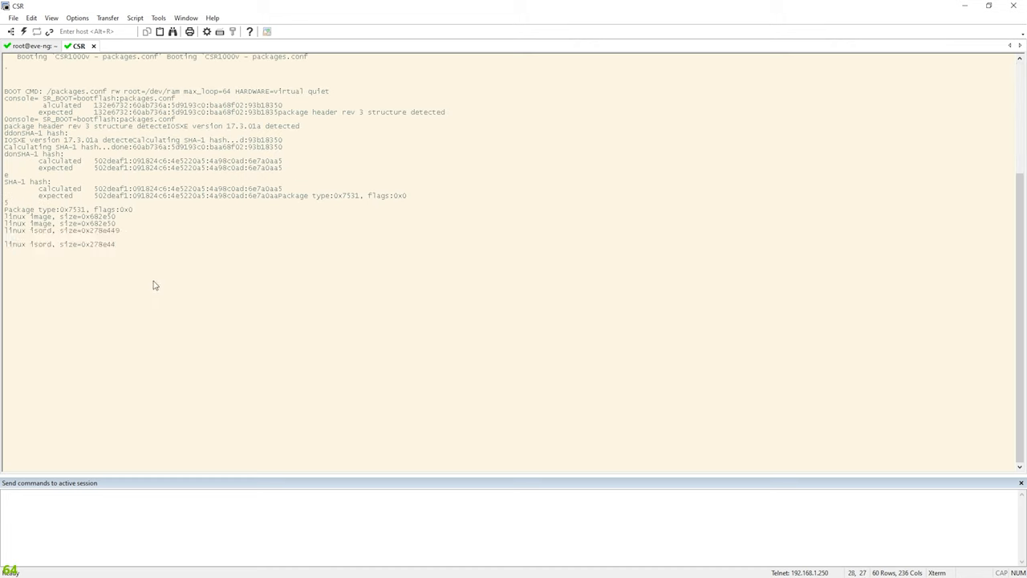
{"action": "mouse_move", "coordinate": [177, 297]}
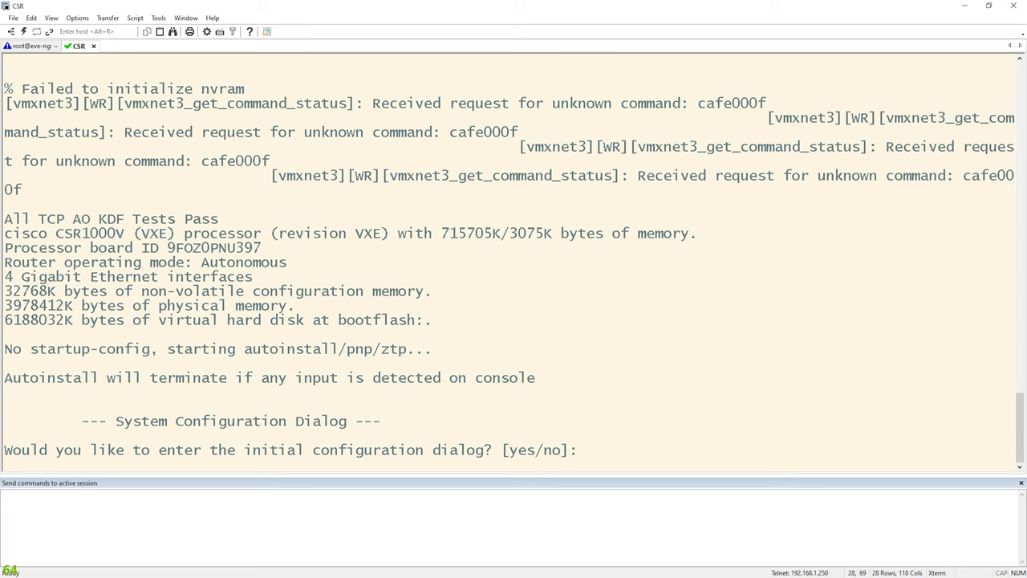
Step: Answer no to the initial configuration dialog at the router CLI, then stop the CSR node in EVE-NG
{"action": "type", "text": "no"}
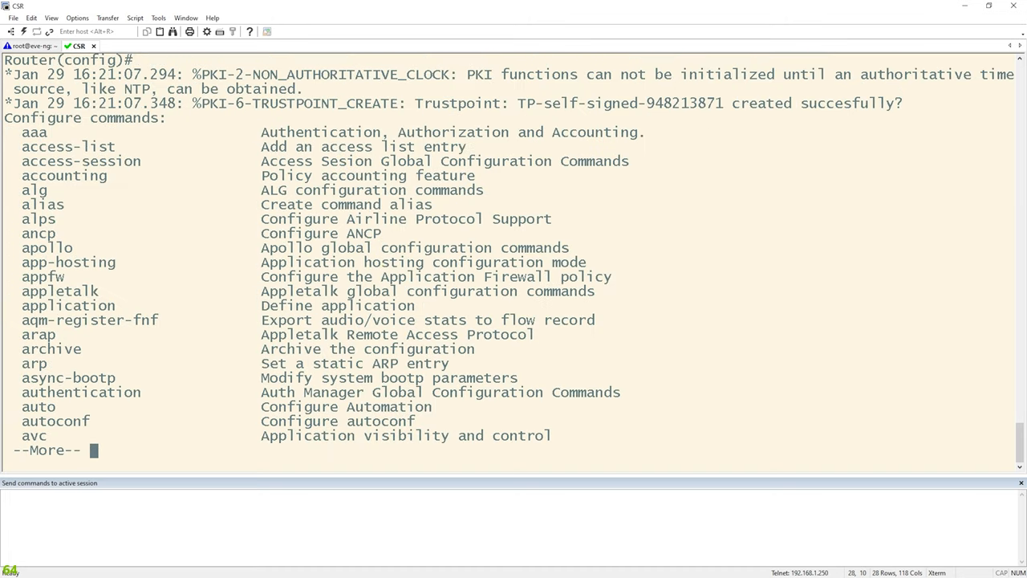
{"action": "key", "text": "space"}
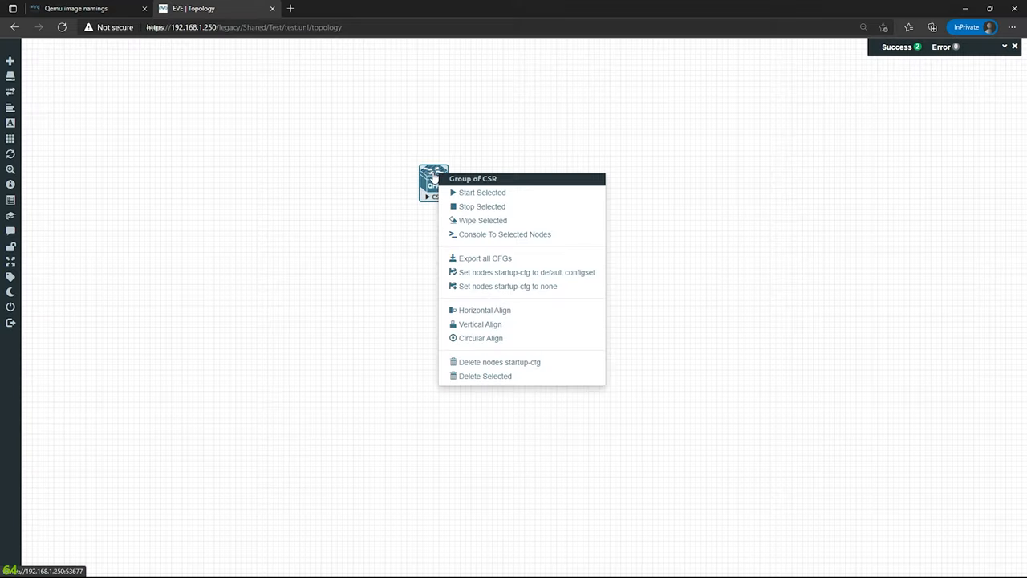
{"action": "left_click", "coordinate": [414, 212]}
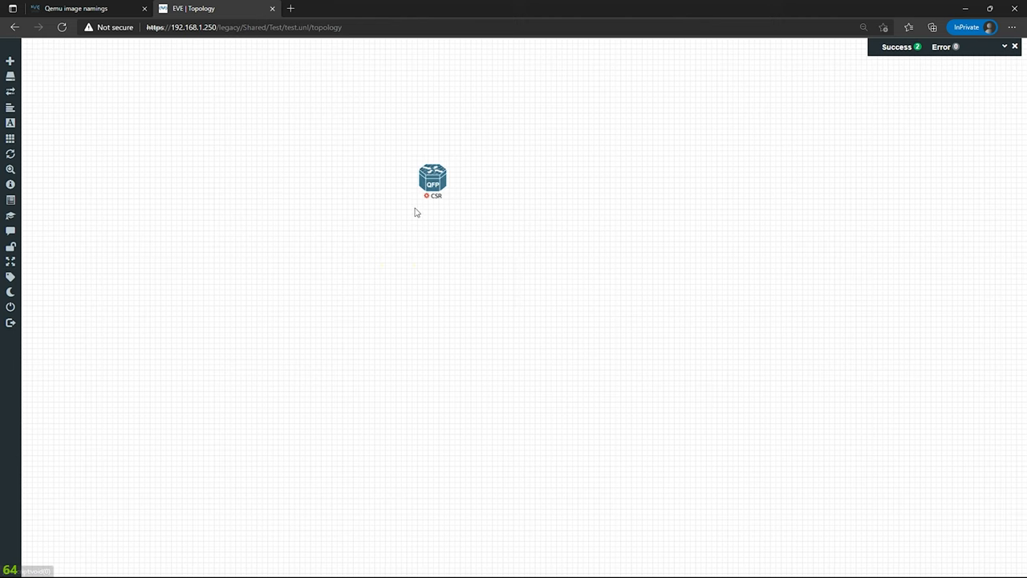